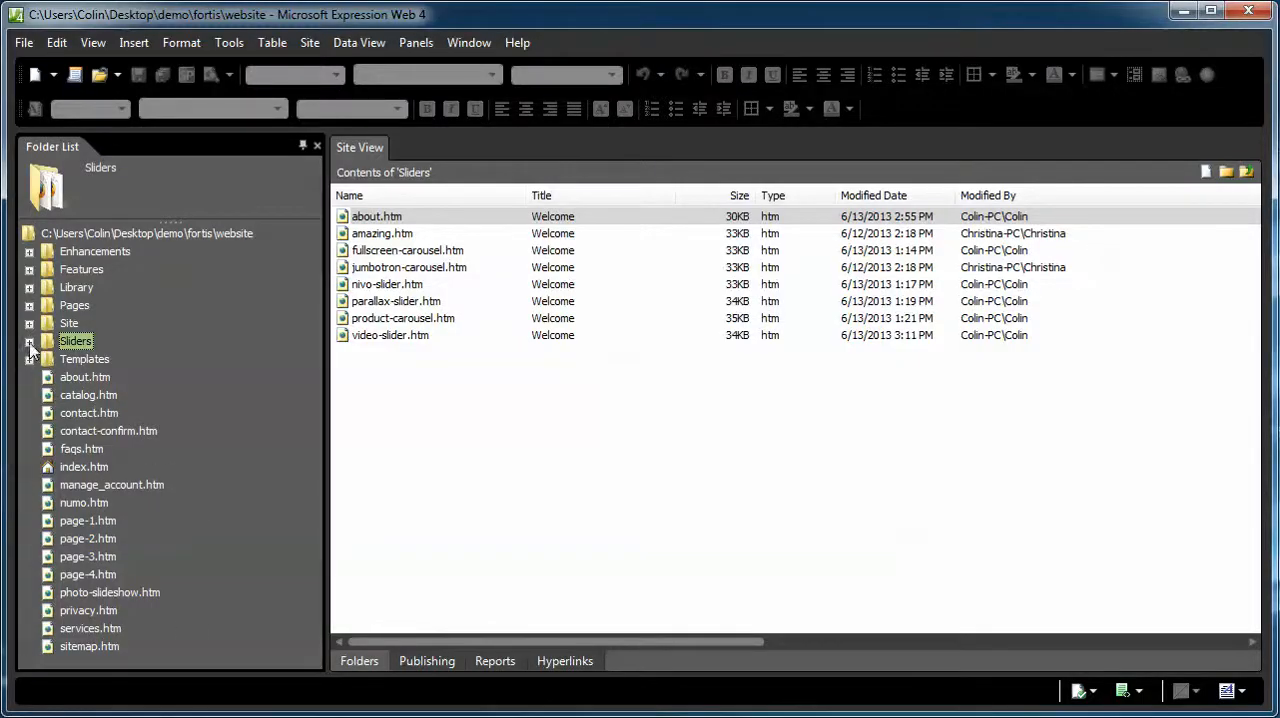
- Expand the Sliders folder in the Folder List to list its eight slider pages
{"action": "left_click", "coordinate": [30, 341]}
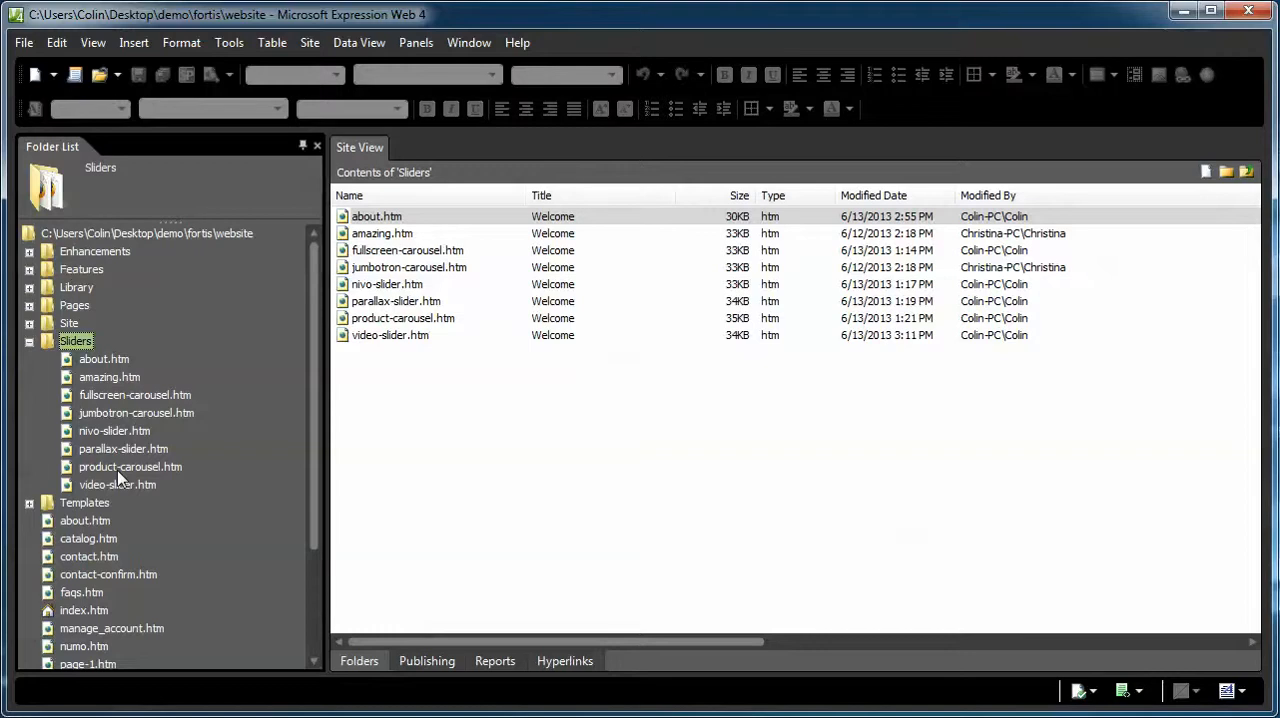
{"action": "mouse_move", "coordinate": [307, 285]}
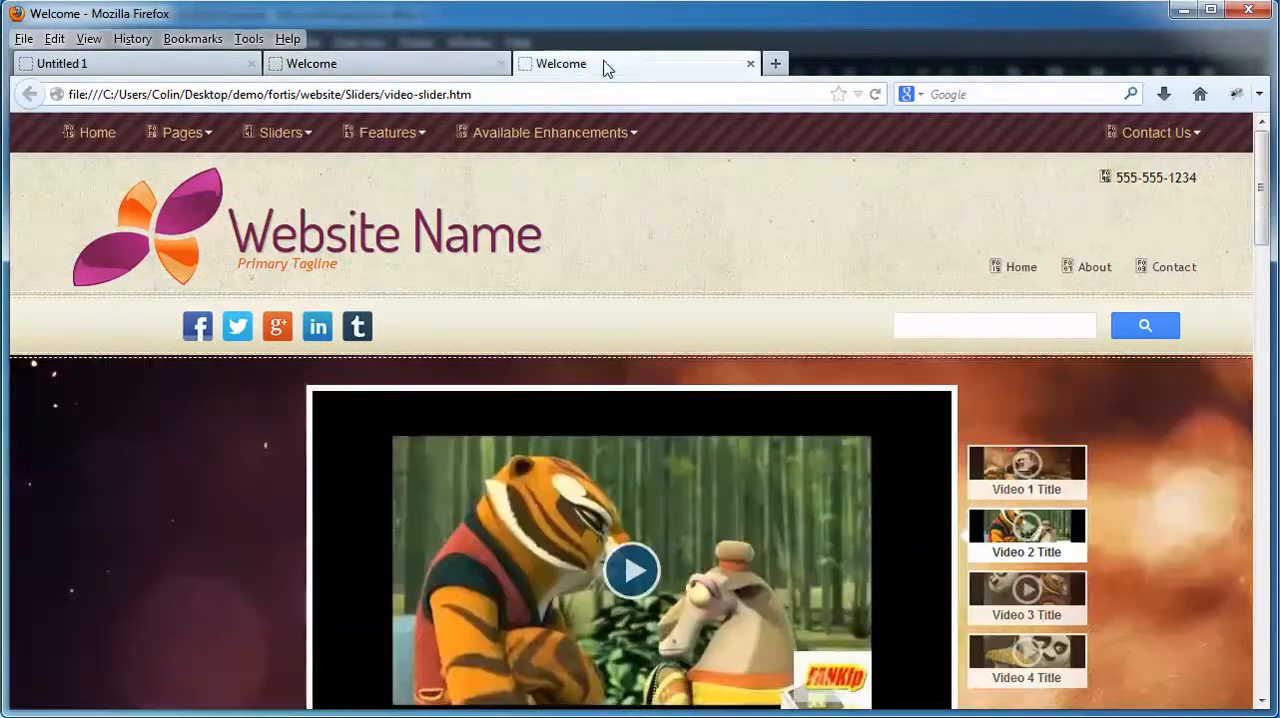
{"action": "mouse_move", "coordinate": [322, 340]}
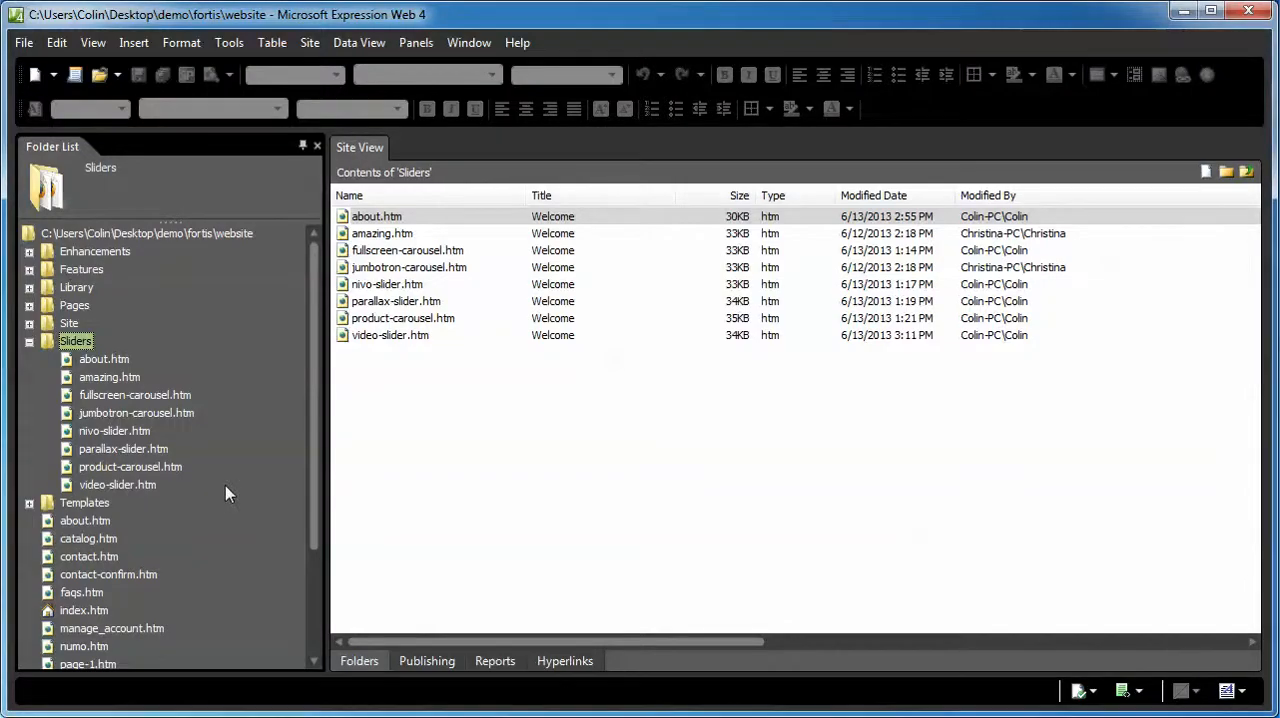
- Move video-slider.htm from the Sliders folder into the website root
{"action": "left_click", "coordinate": [116, 484]}
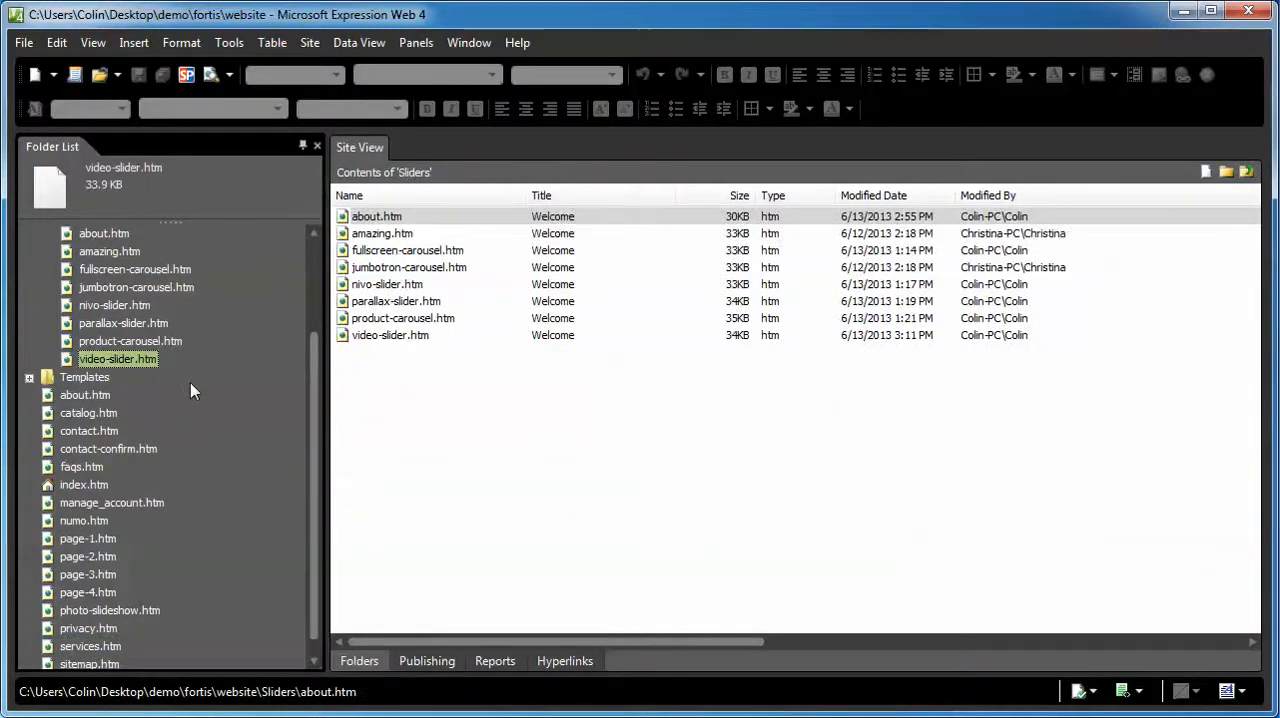
{"action": "mouse_move", "coordinate": [180, 570]}
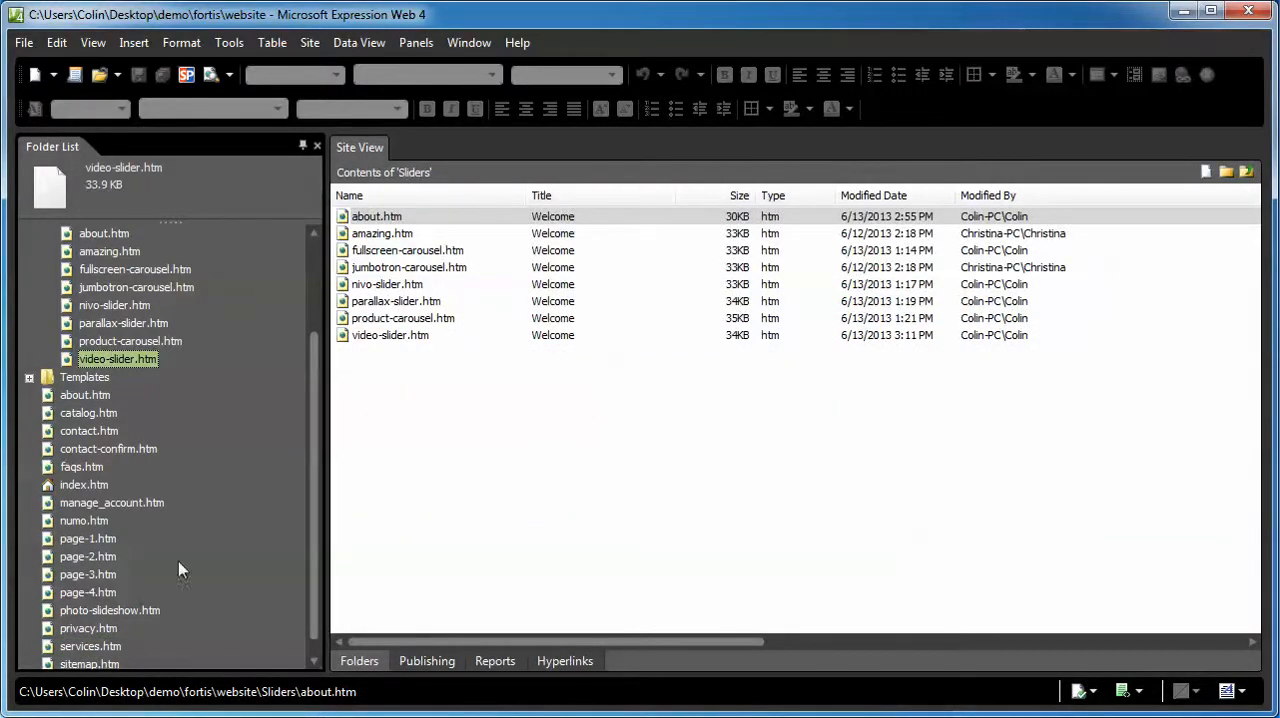
{"action": "mouse_move", "coordinate": [203, 599]}
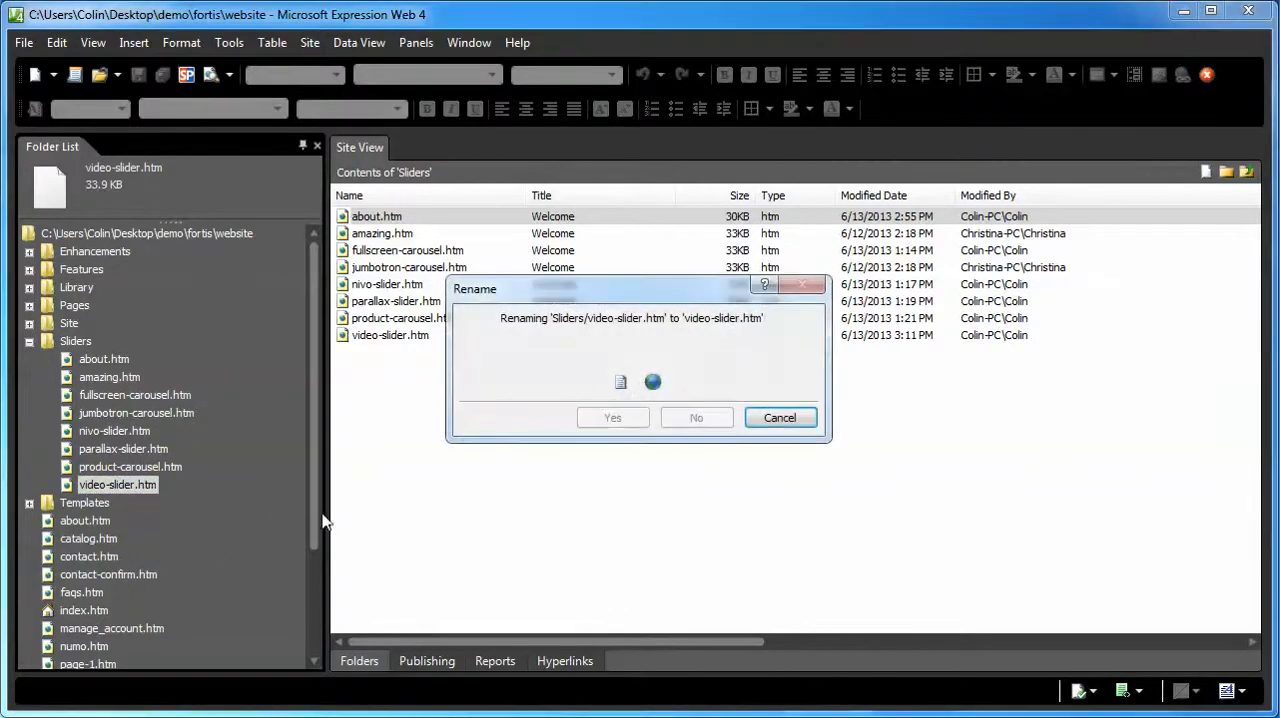
{"action": "left_click", "coordinate": [612, 417]}
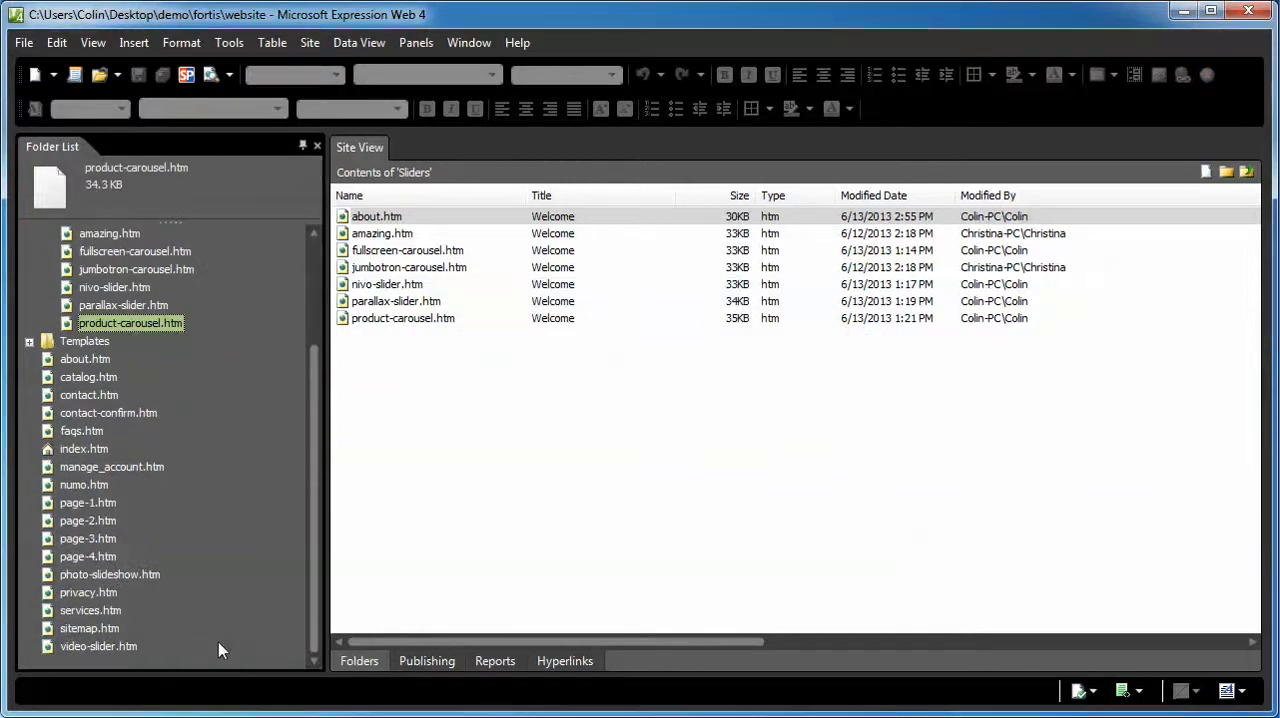
- Open video-slider.htm and services.htm and show their code
{"action": "double_click", "coordinate": [89, 646]}
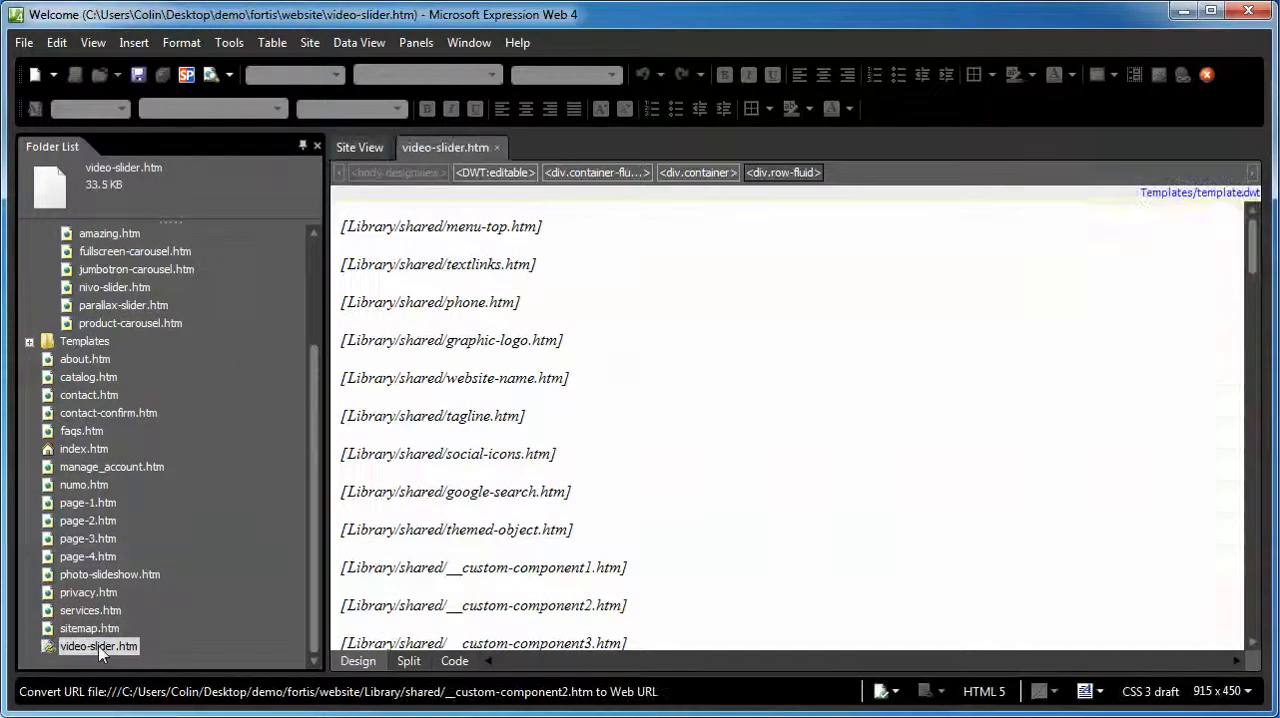
{"action": "double_click", "coordinate": [84, 610]}
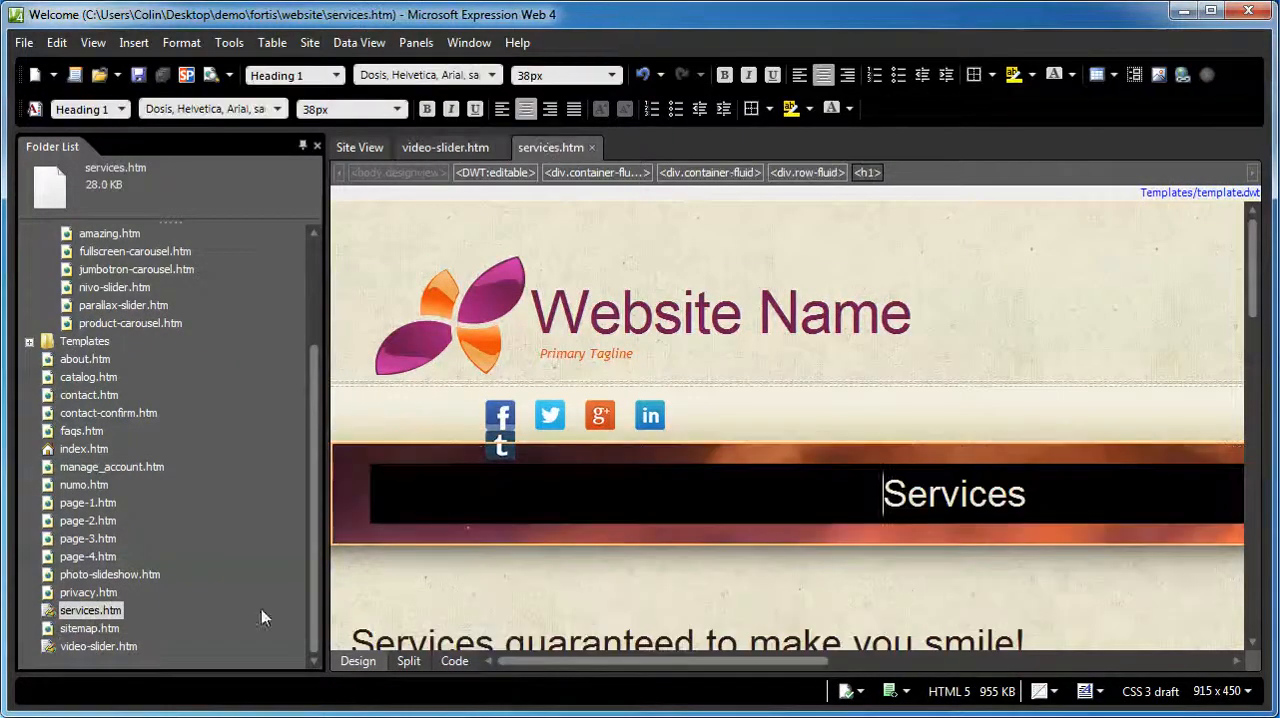
{"action": "left_click", "coordinate": [454, 661]}
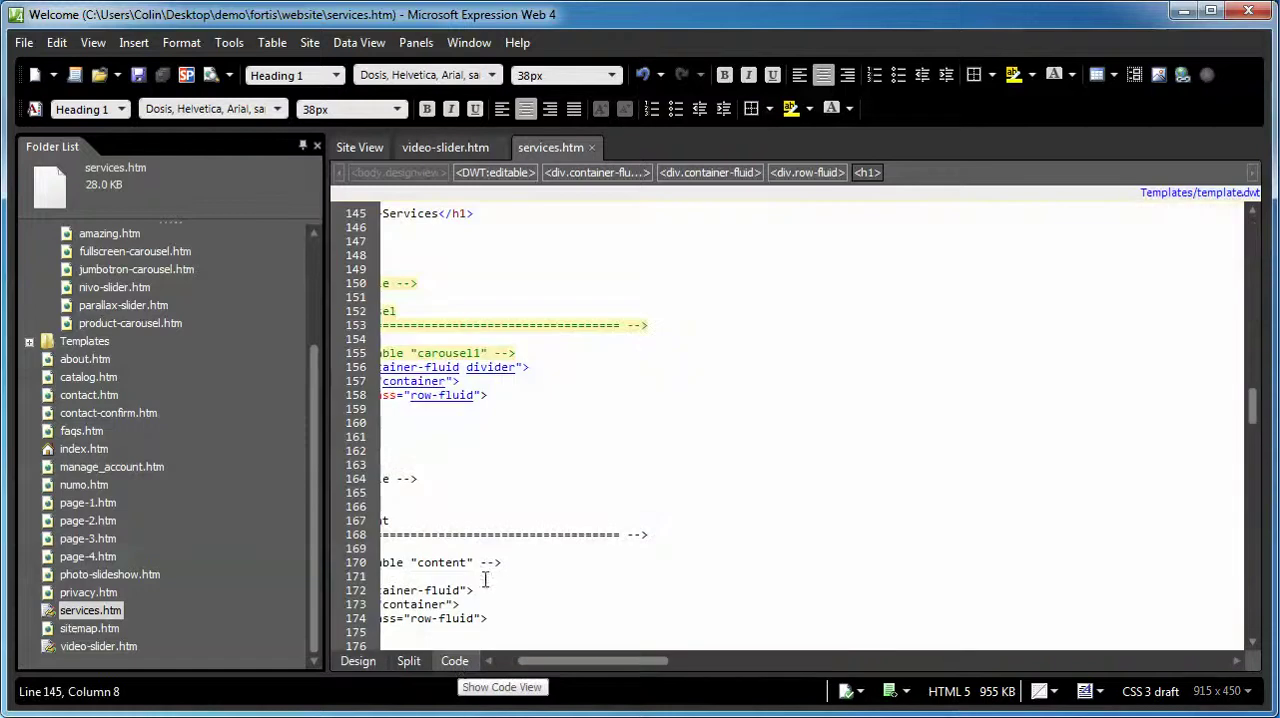
{"action": "left_click", "coordinate": [444, 147]}
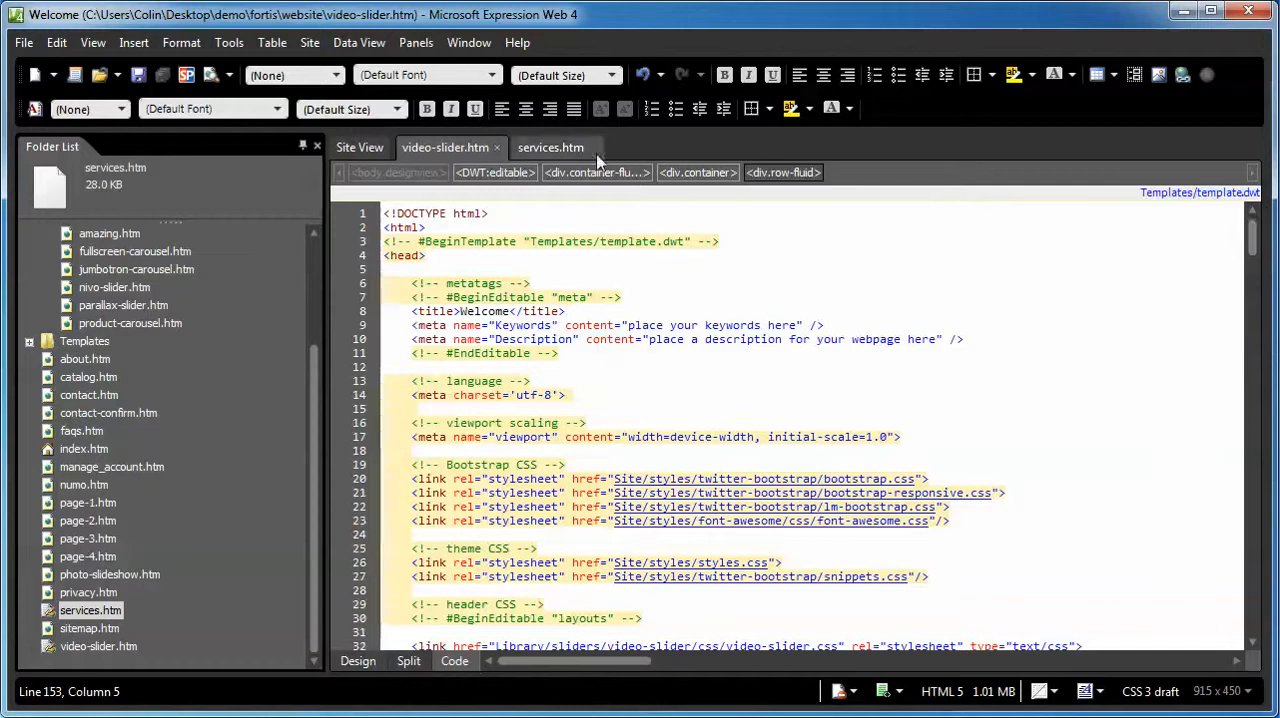
{"action": "left_click", "coordinate": [550, 147]}
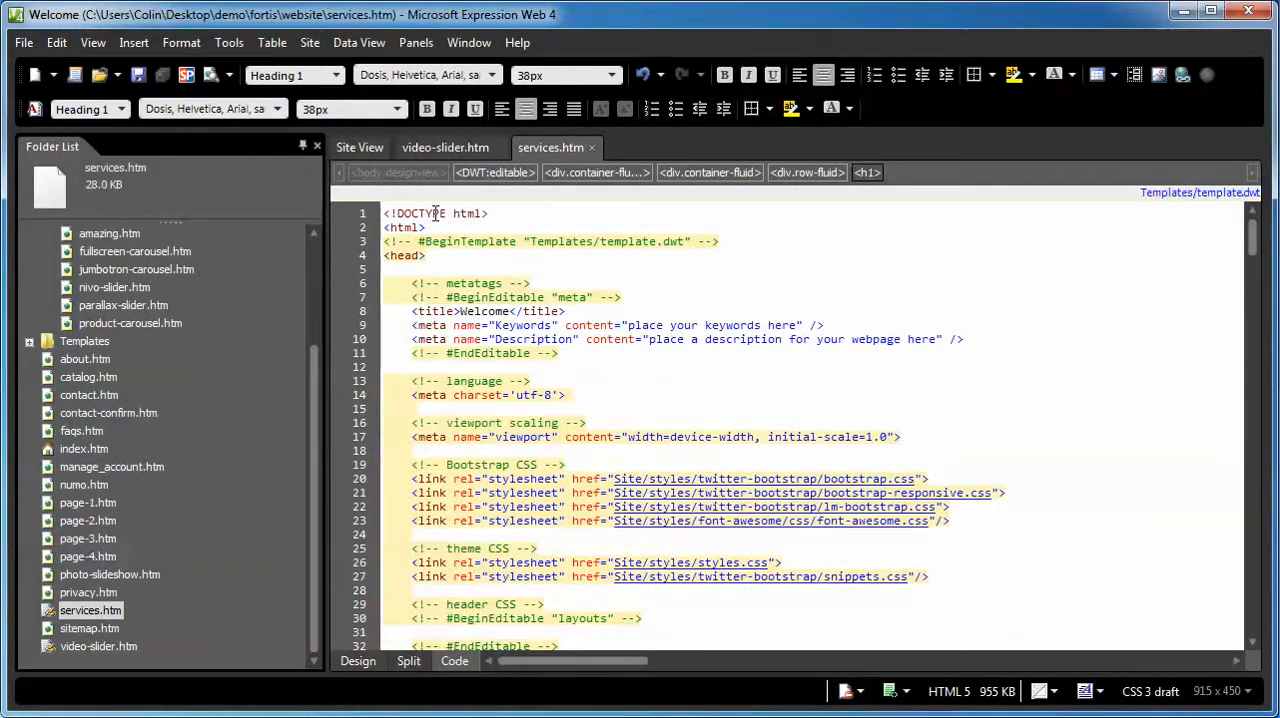
- Paste the video-slider.css link after the layouts editable region in services.htm
{"action": "left_click", "coordinate": [443, 147]}
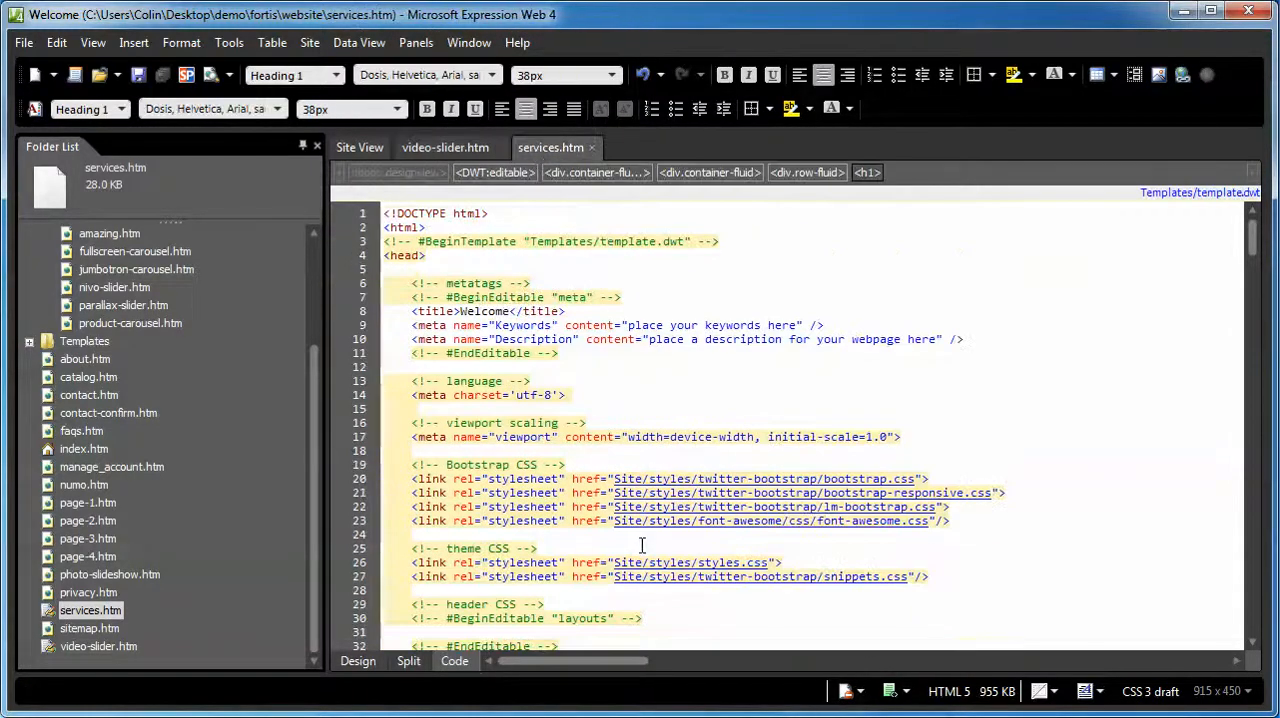
{"action": "scroll", "scroll_direction": "down", "scroll_amount": 3}
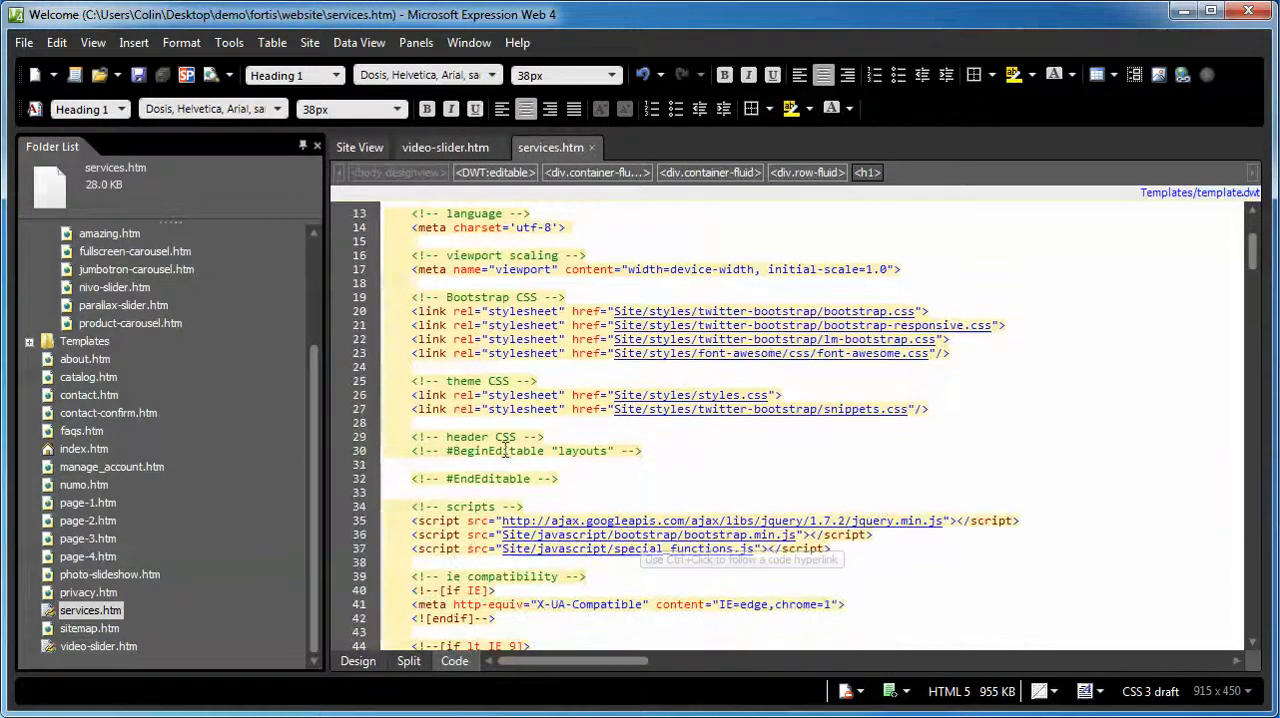
{"action": "left_click", "coordinate": [478, 436]}
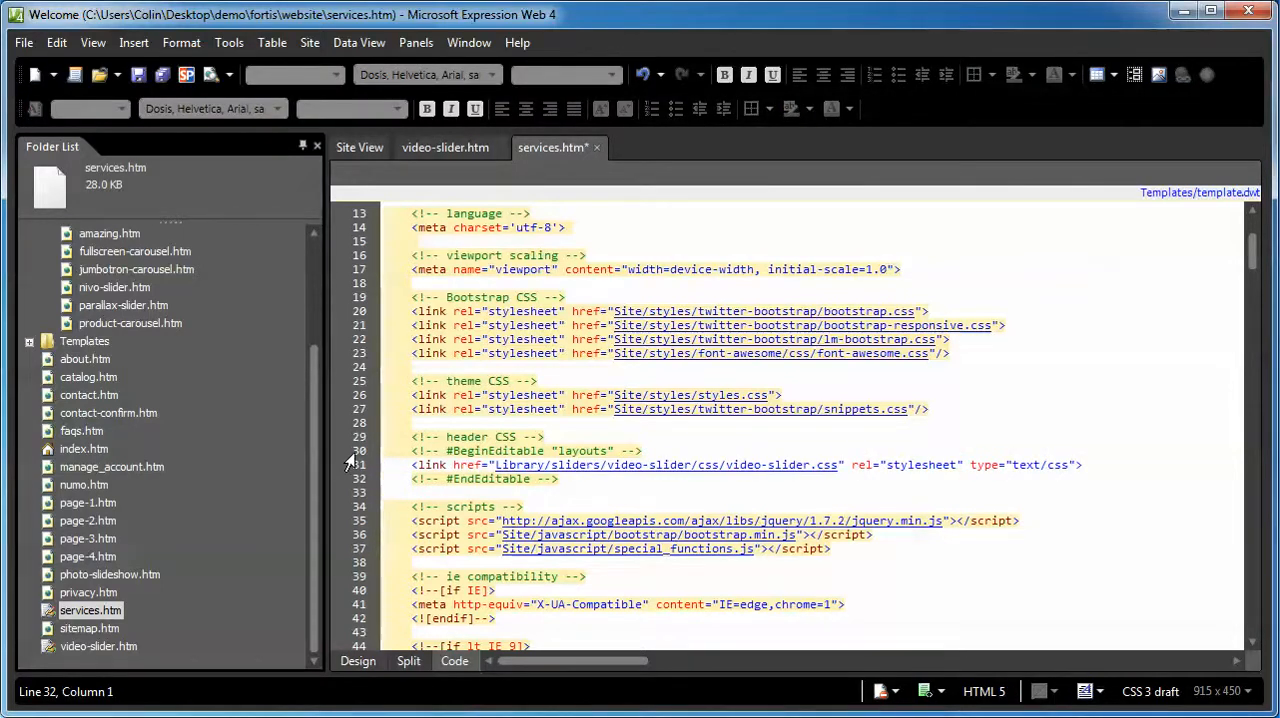
{"action": "left_click", "coordinate": [440, 147]}
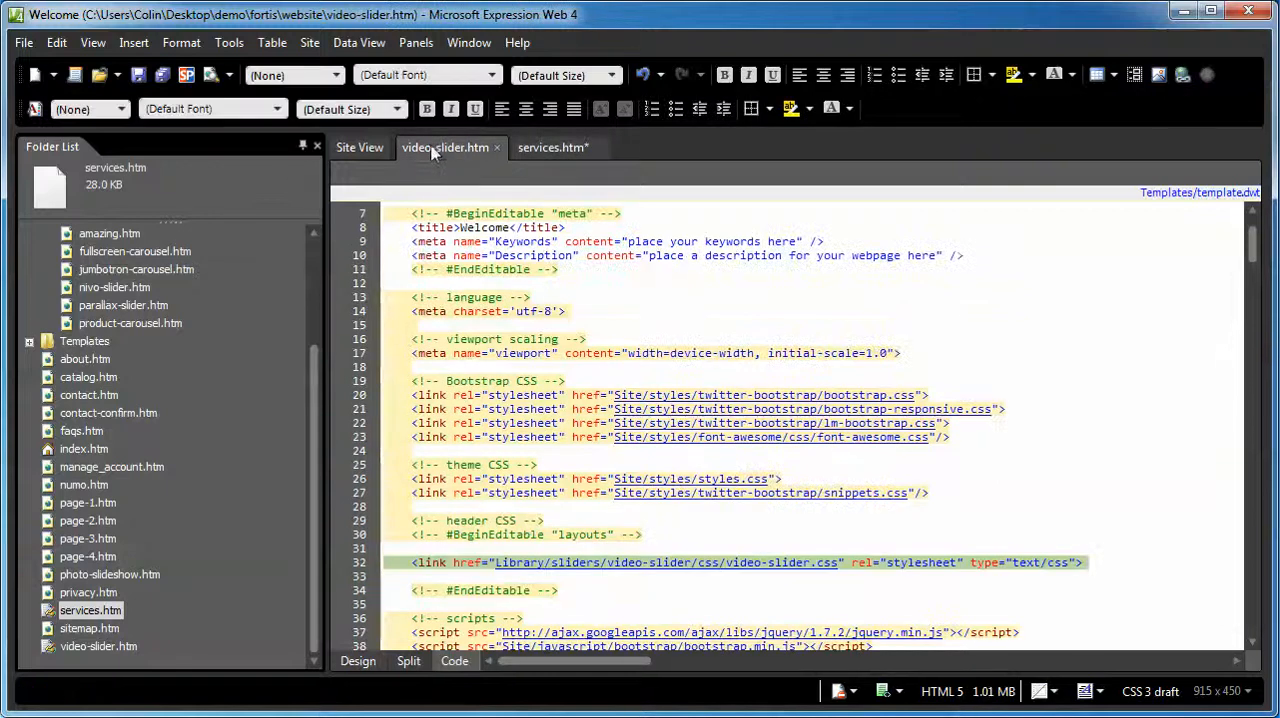
- Copy the video-slider-bg div block (lines 148–160) from video-slider.htm
{"action": "scroll", "scroll_direction": "down", "scroll_amount": 3}
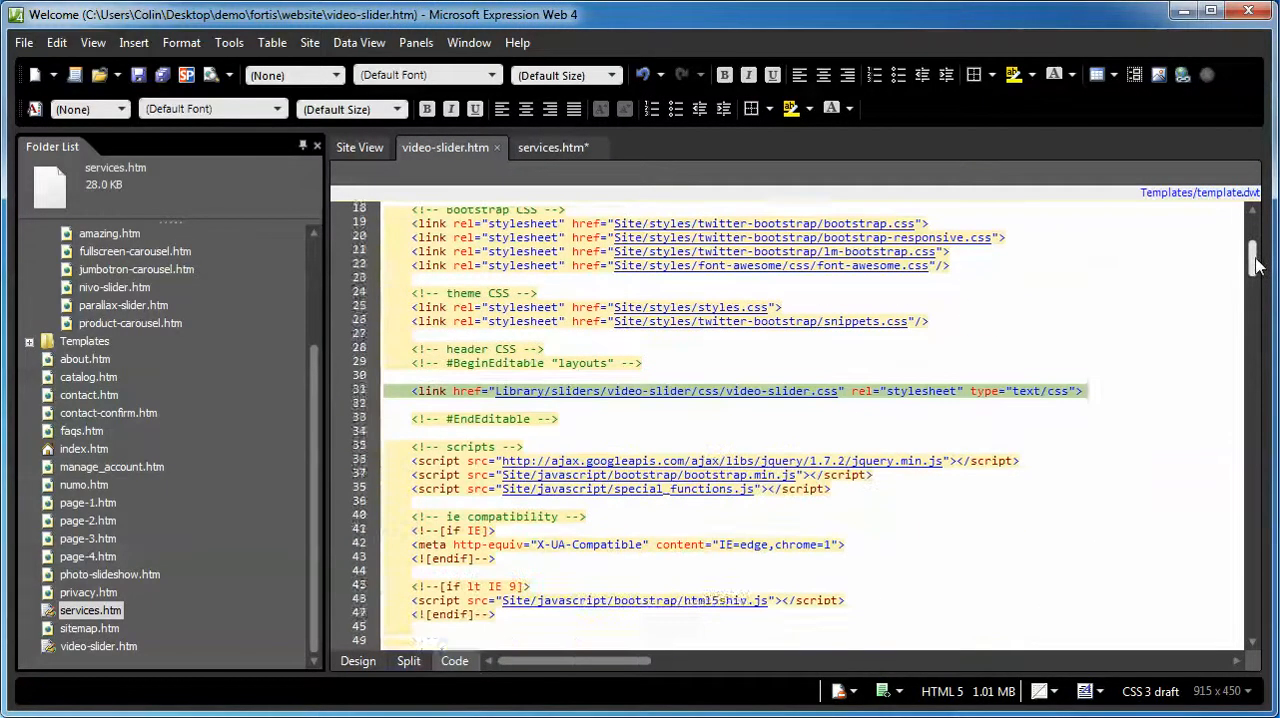
{"action": "scroll", "scroll_direction": "down", "scroll_amount": 3}
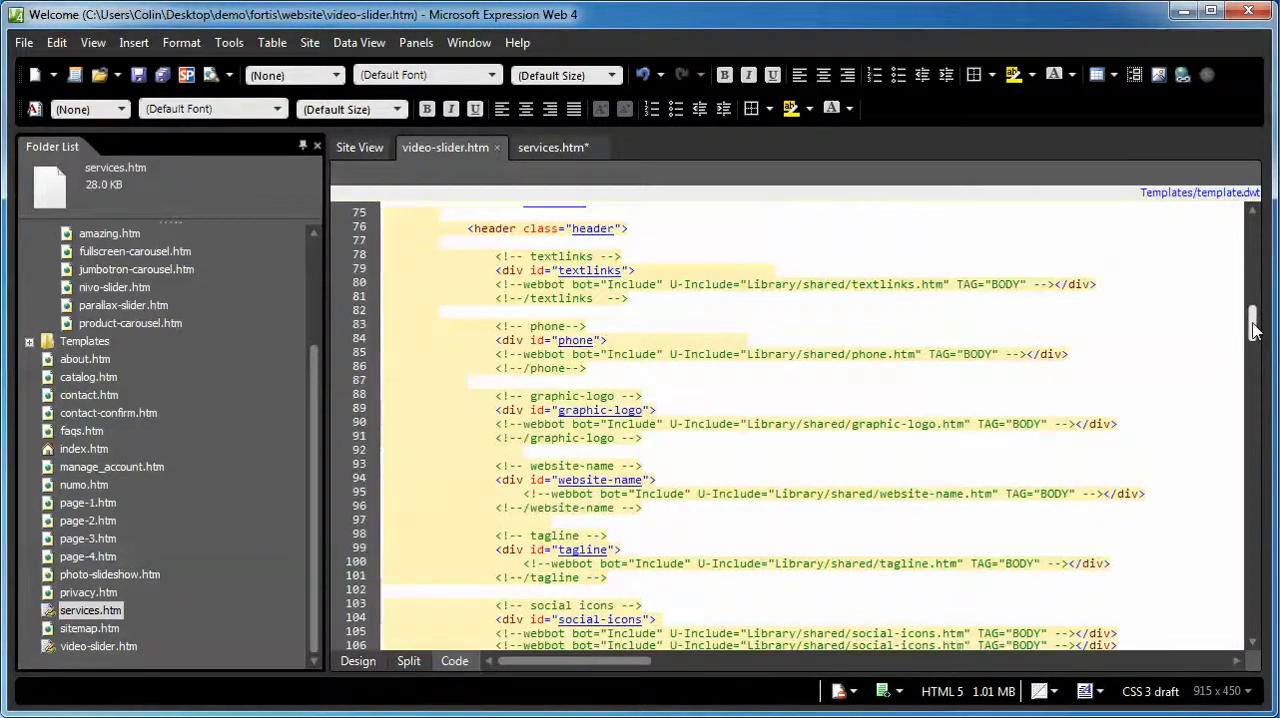
{"action": "scroll", "scroll_direction": "down", "scroll_amount": 3}
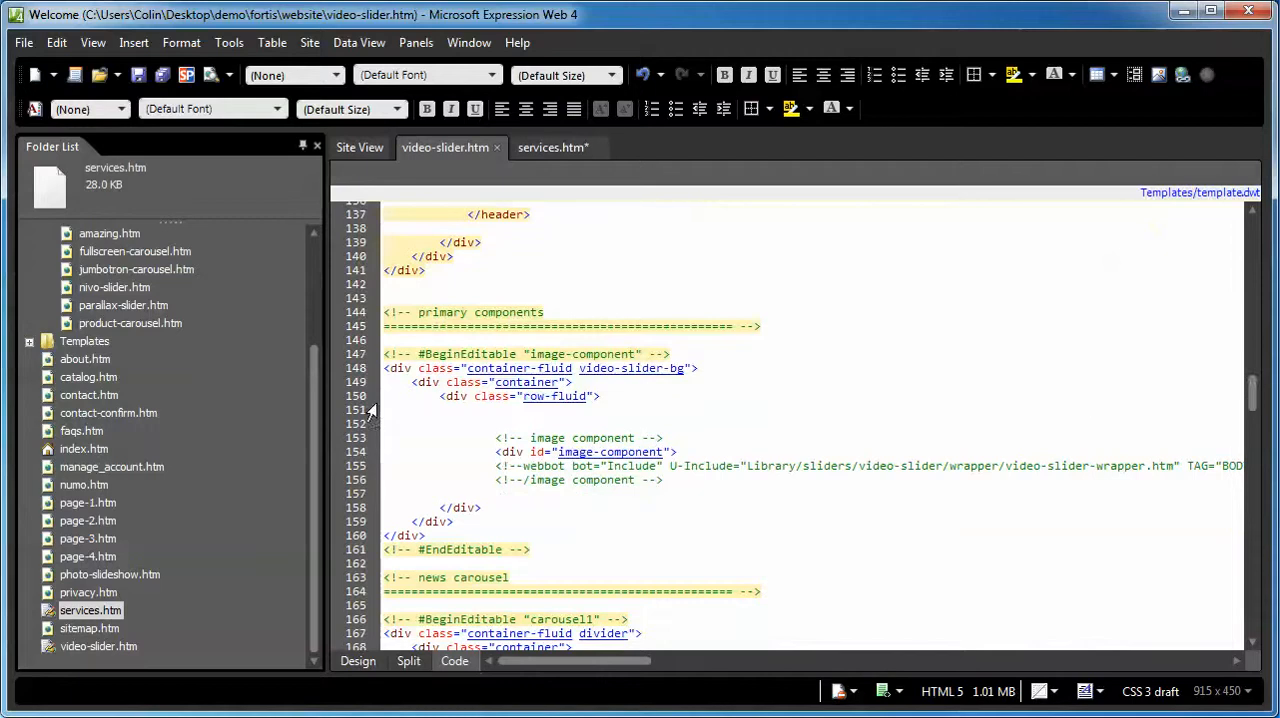
{"action": "mouse_move", "coordinate": [362, 325]}
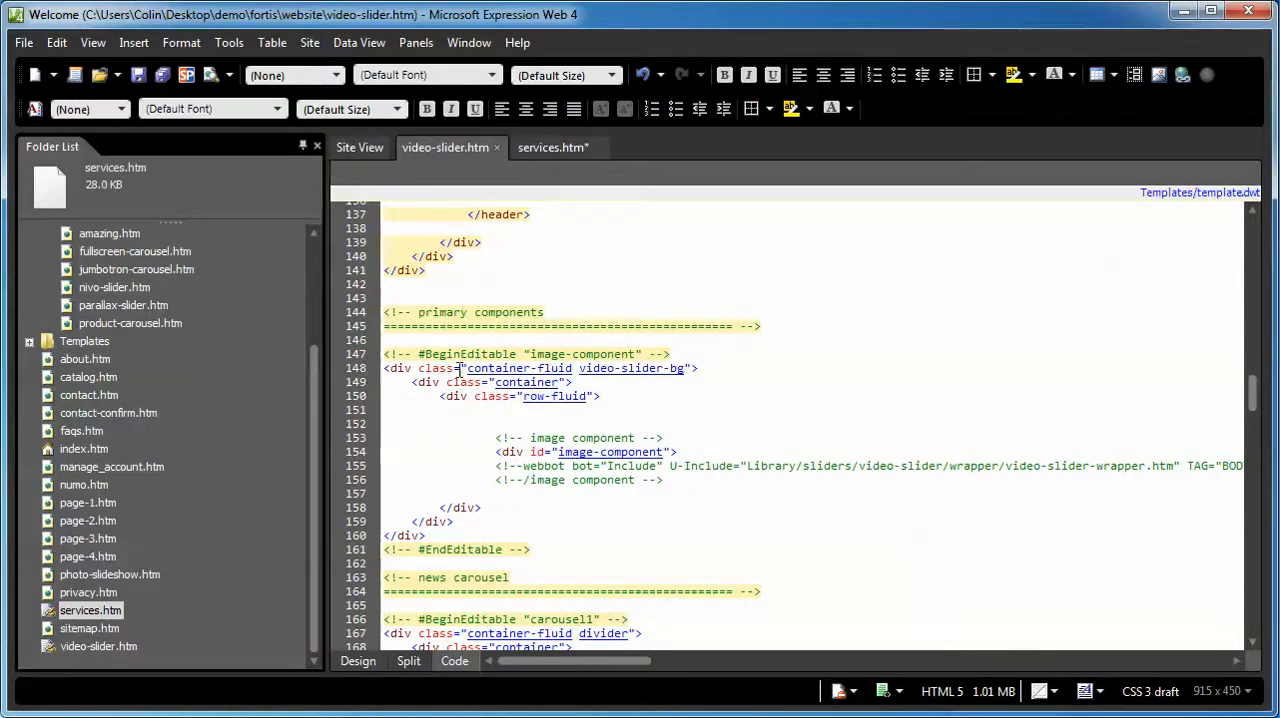
{"action": "mouse_move", "coordinate": [632, 368]}
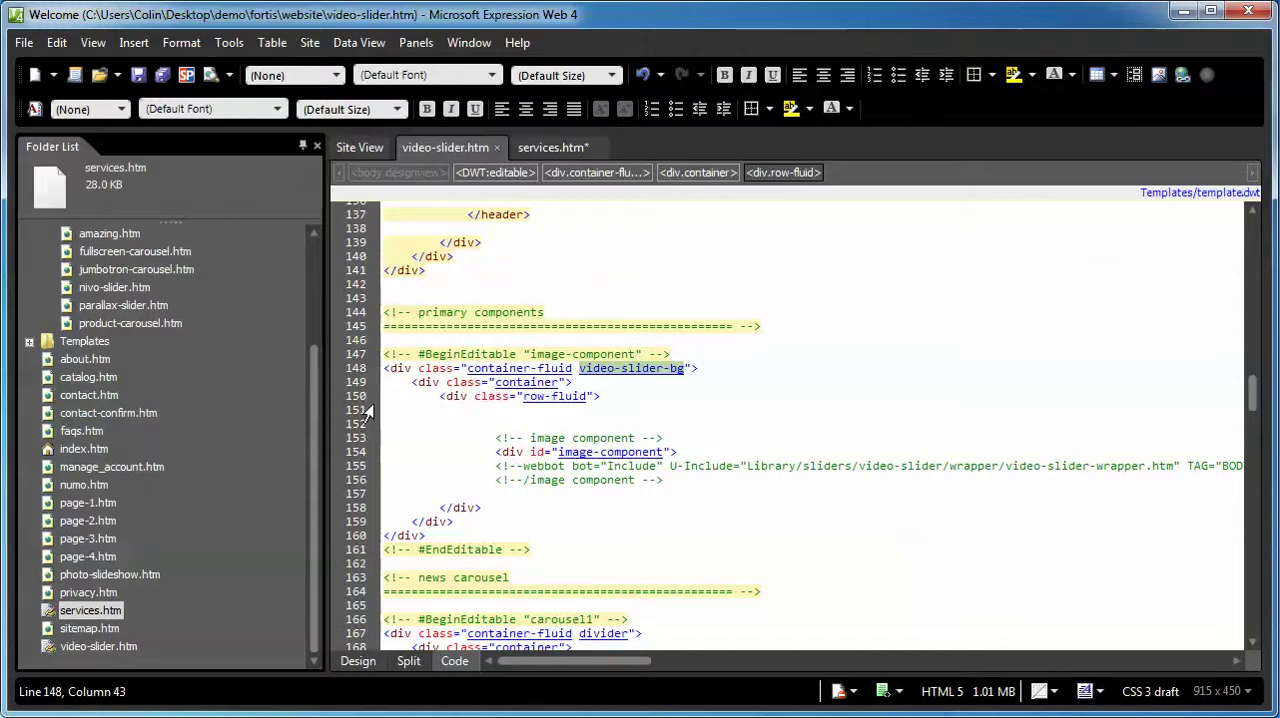
{"action": "mouse_move", "coordinate": [418, 444]}
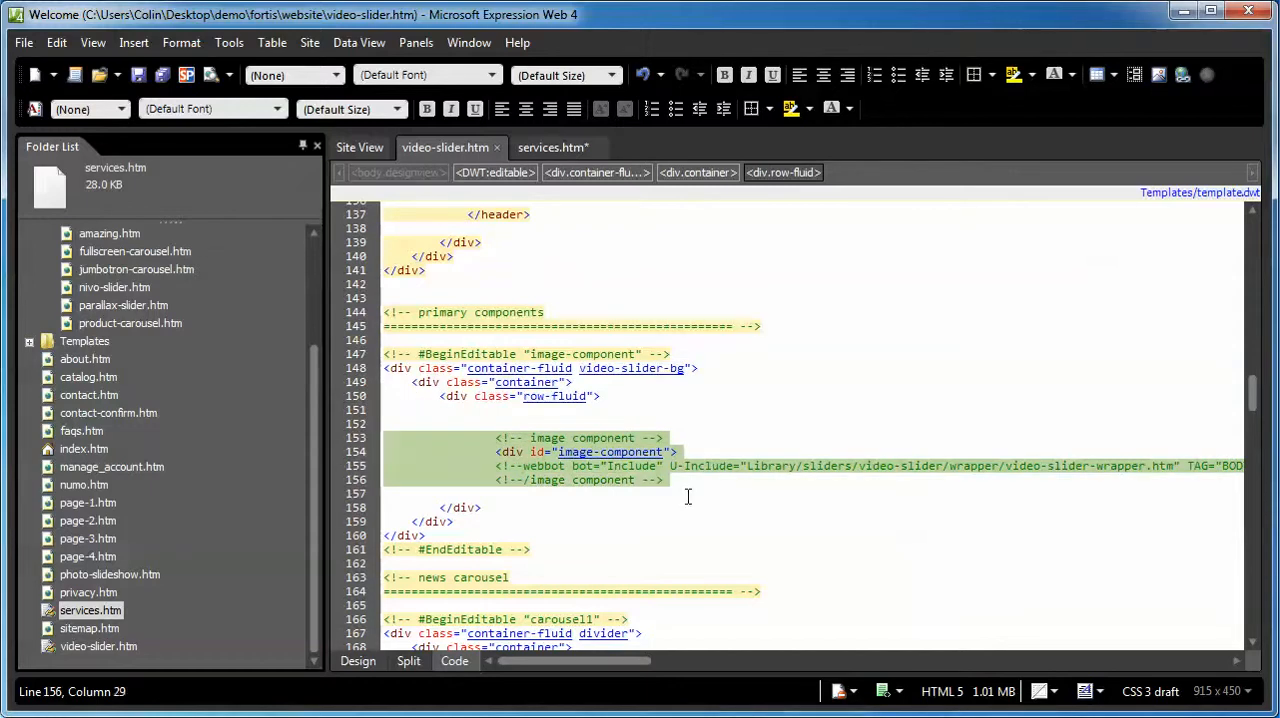
{"action": "mouse_move", "coordinate": [540, 494]}
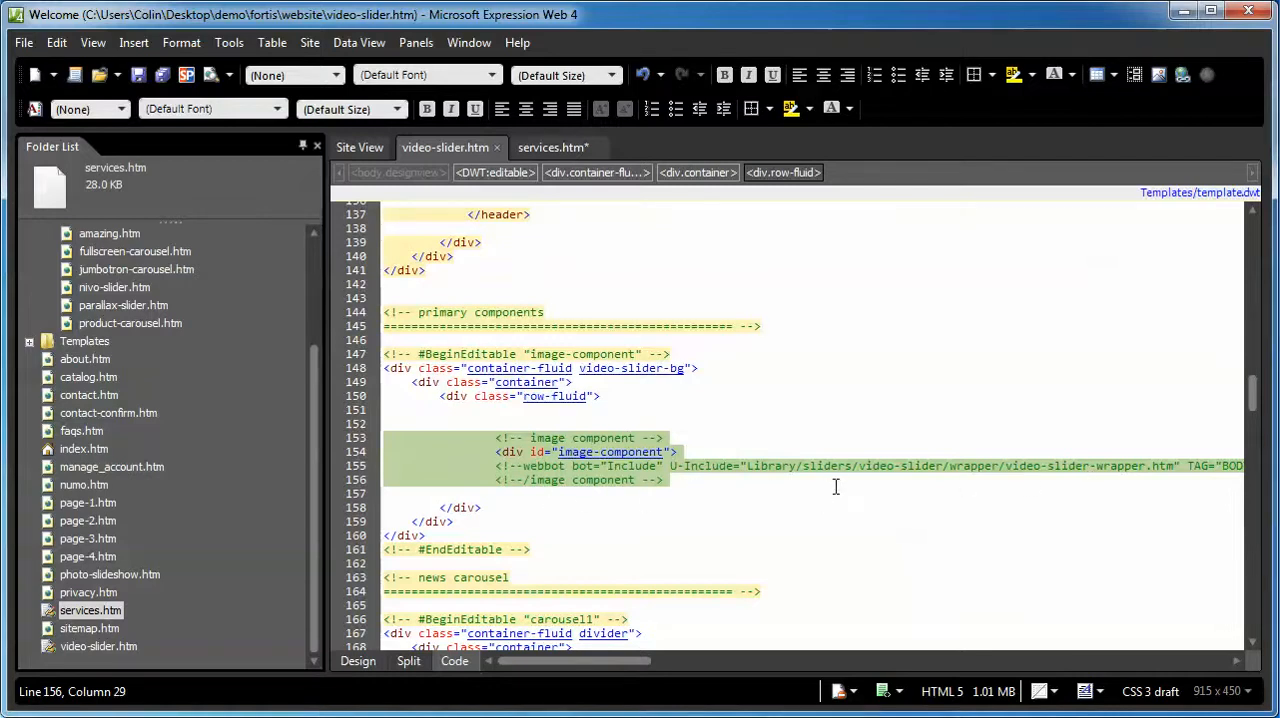
{"action": "left_click", "coordinate": [745, 465]}
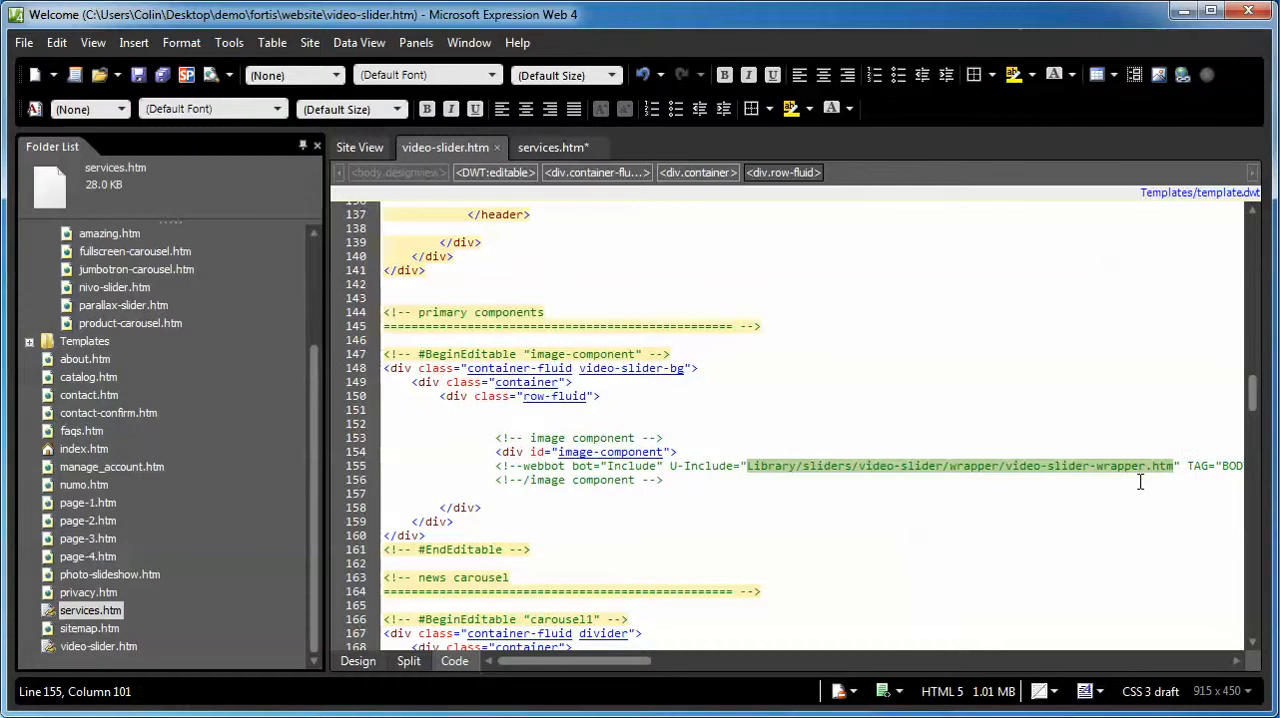
{"action": "mouse_move", "coordinate": [536, 438]}
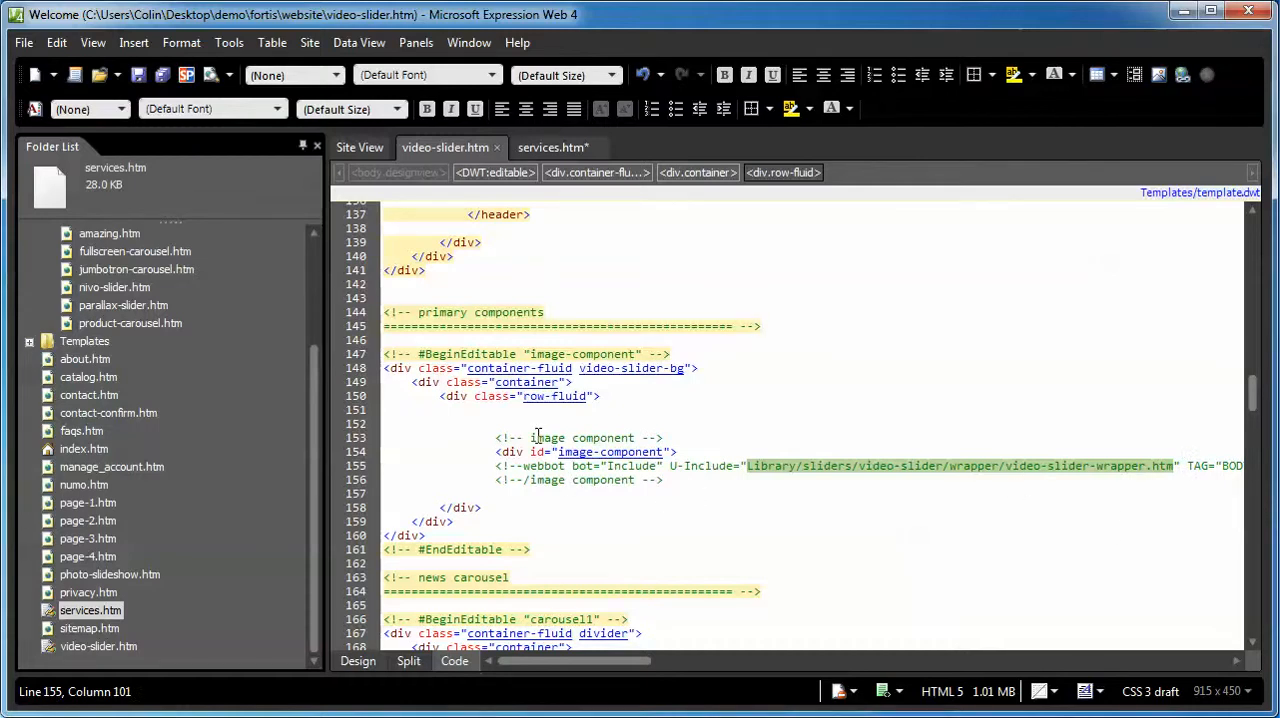
{"action": "mouse_move", "coordinate": [518, 368]}
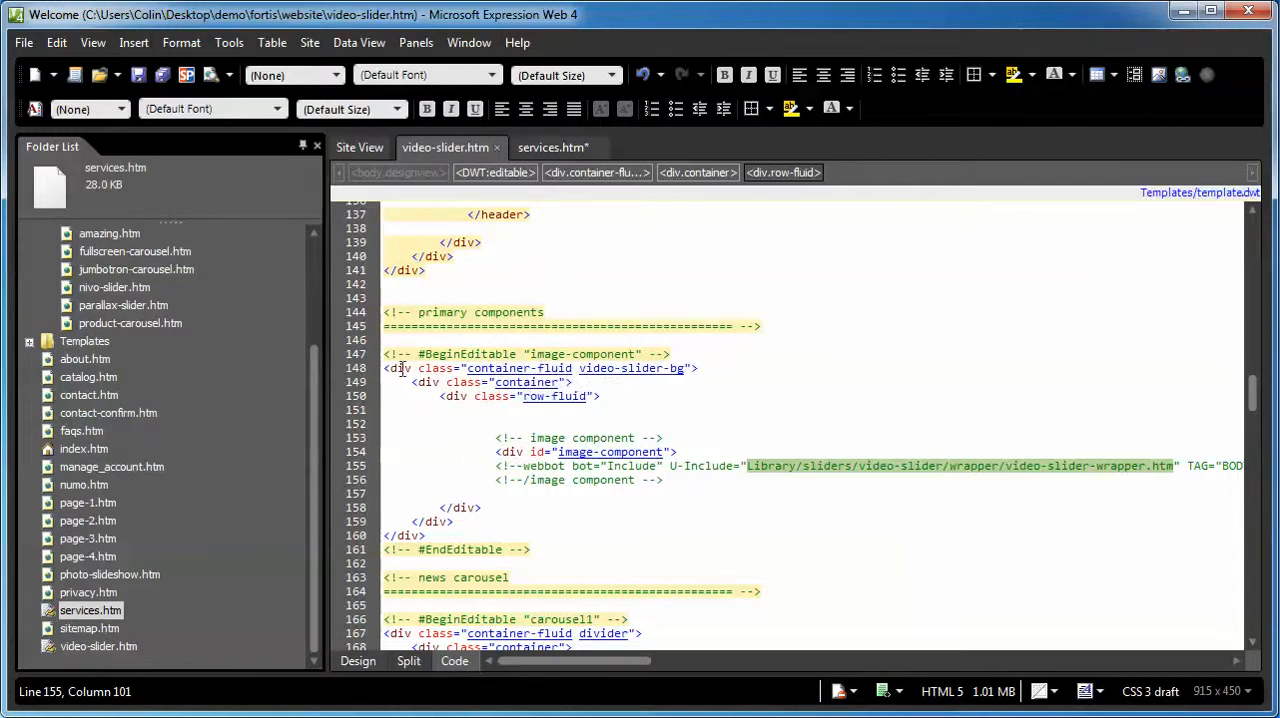
{"action": "left_click", "coordinate": [56, 43]}
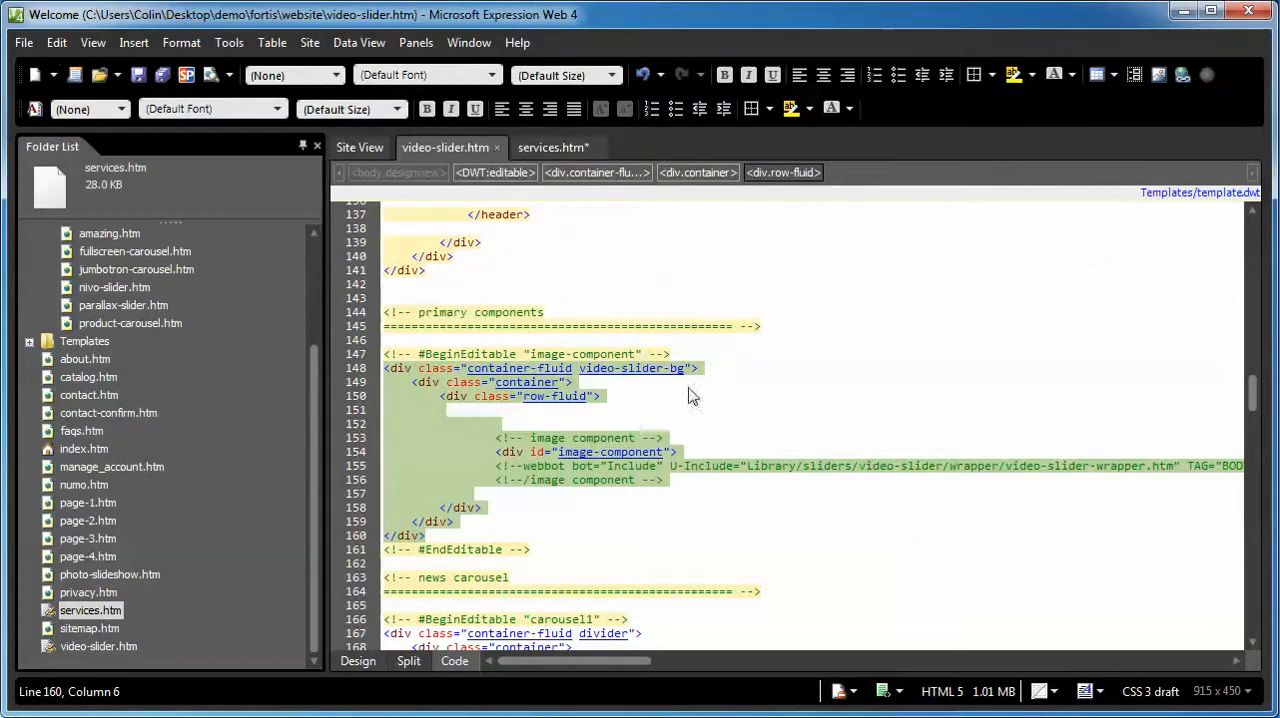
{"action": "left_click", "coordinate": [71, 42]}
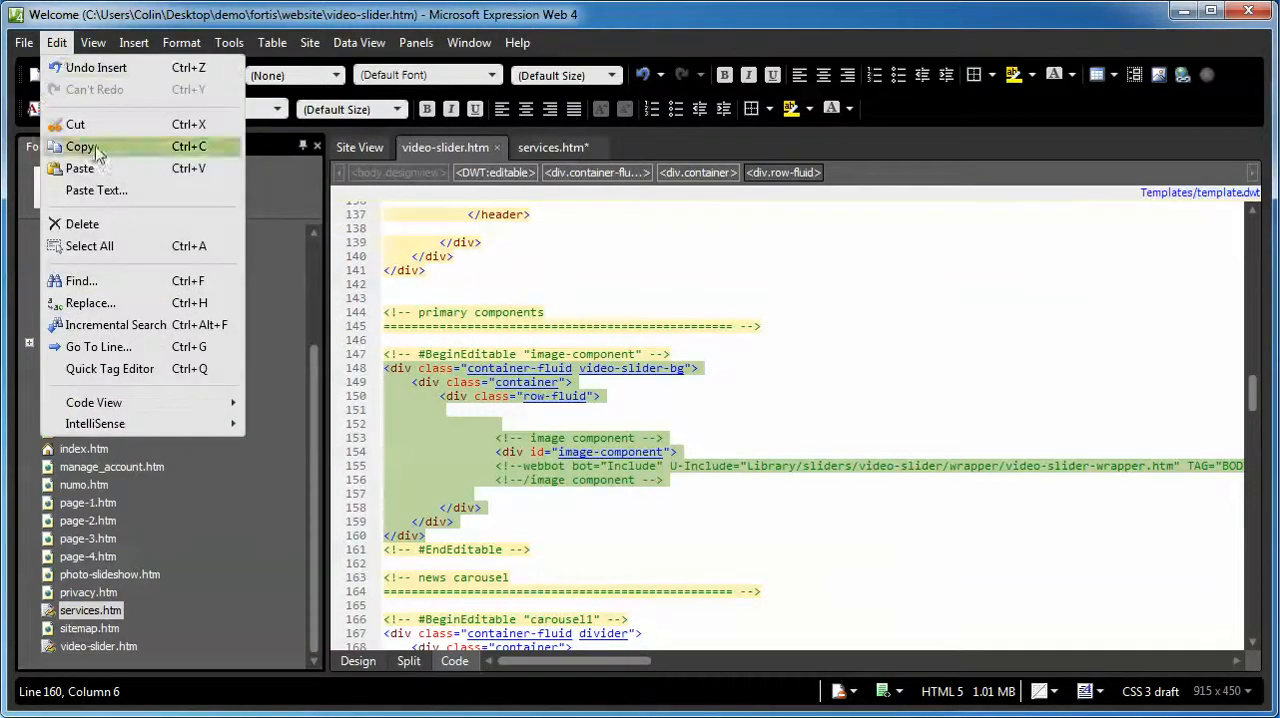
{"action": "left_click", "coordinate": [80, 146]}
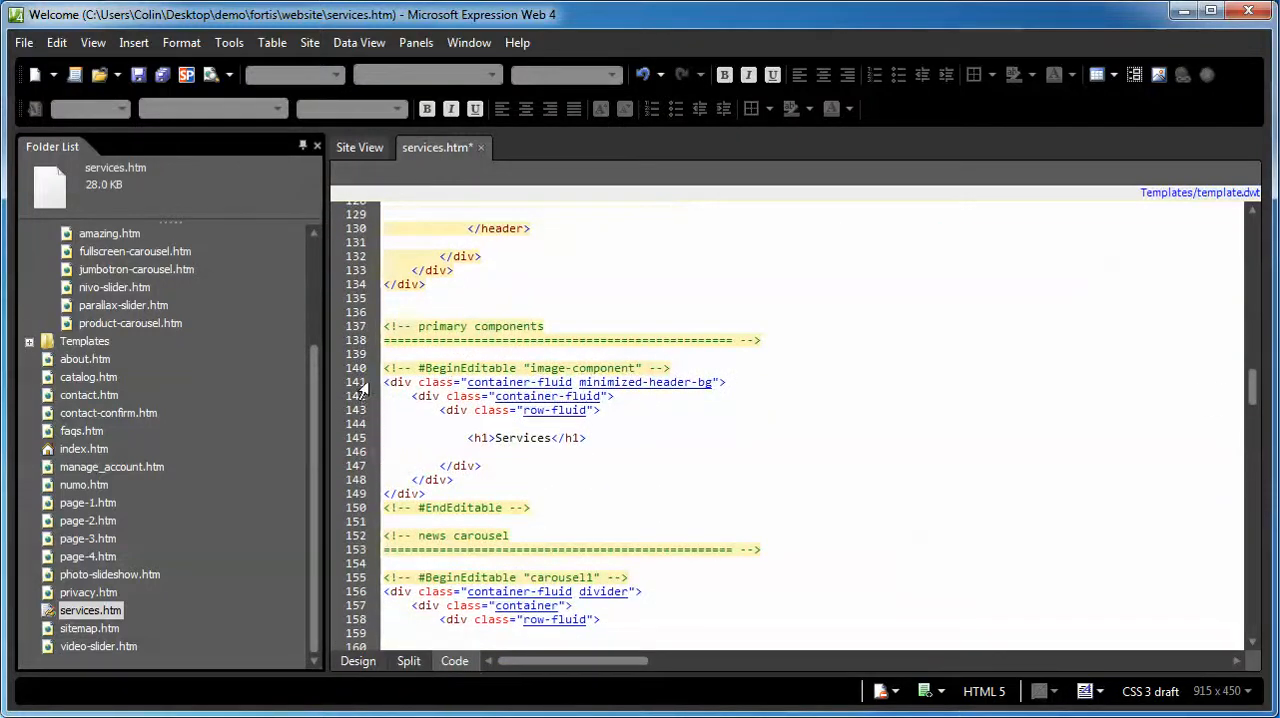
{"action": "mouse_move", "coordinate": [561, 438]}
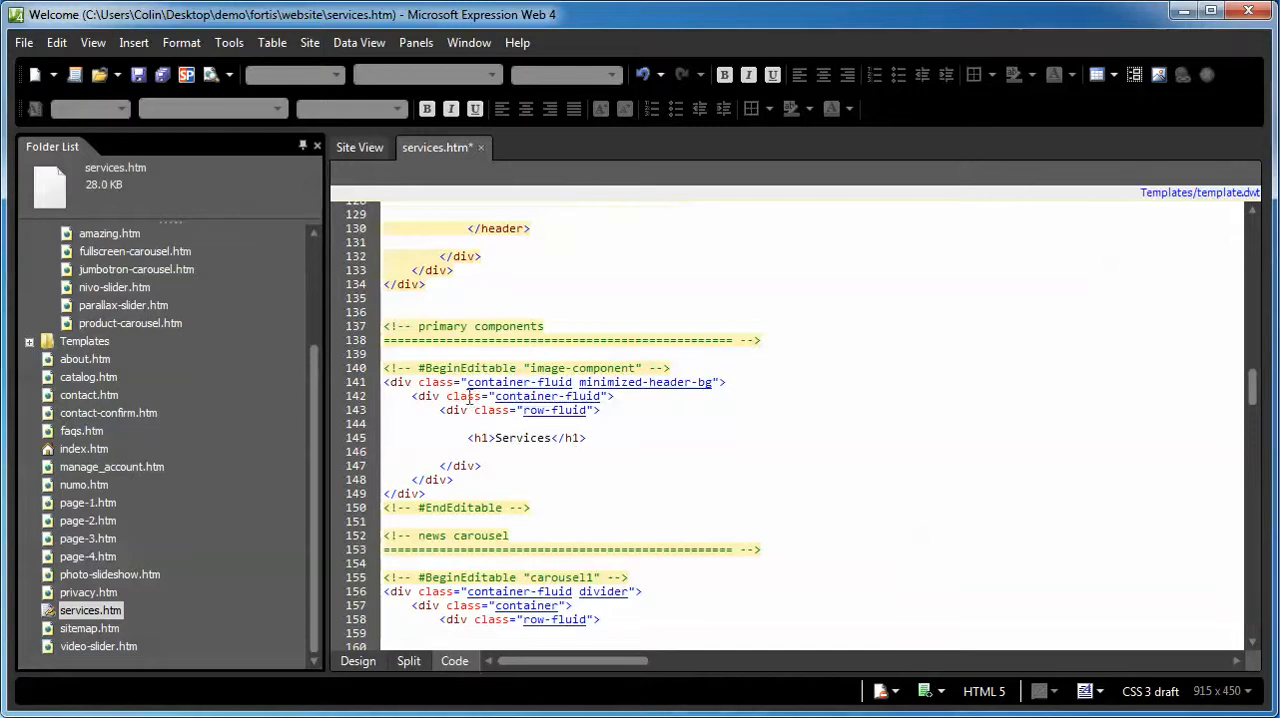
- Select the minimized-header-bg div tag in services.htm for replacement
{"action": "left_click", "coordinate": [57, 42]}
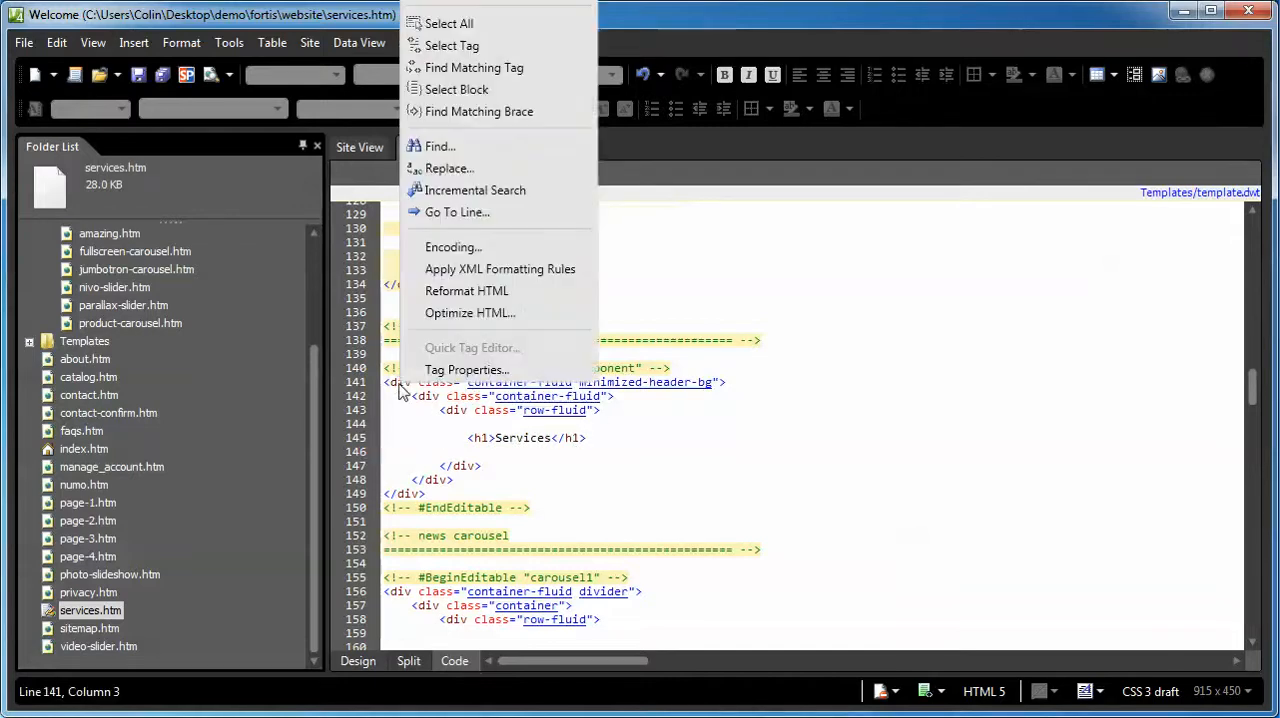
{"action": "mouse_move", "coordinate": [449, 23]}
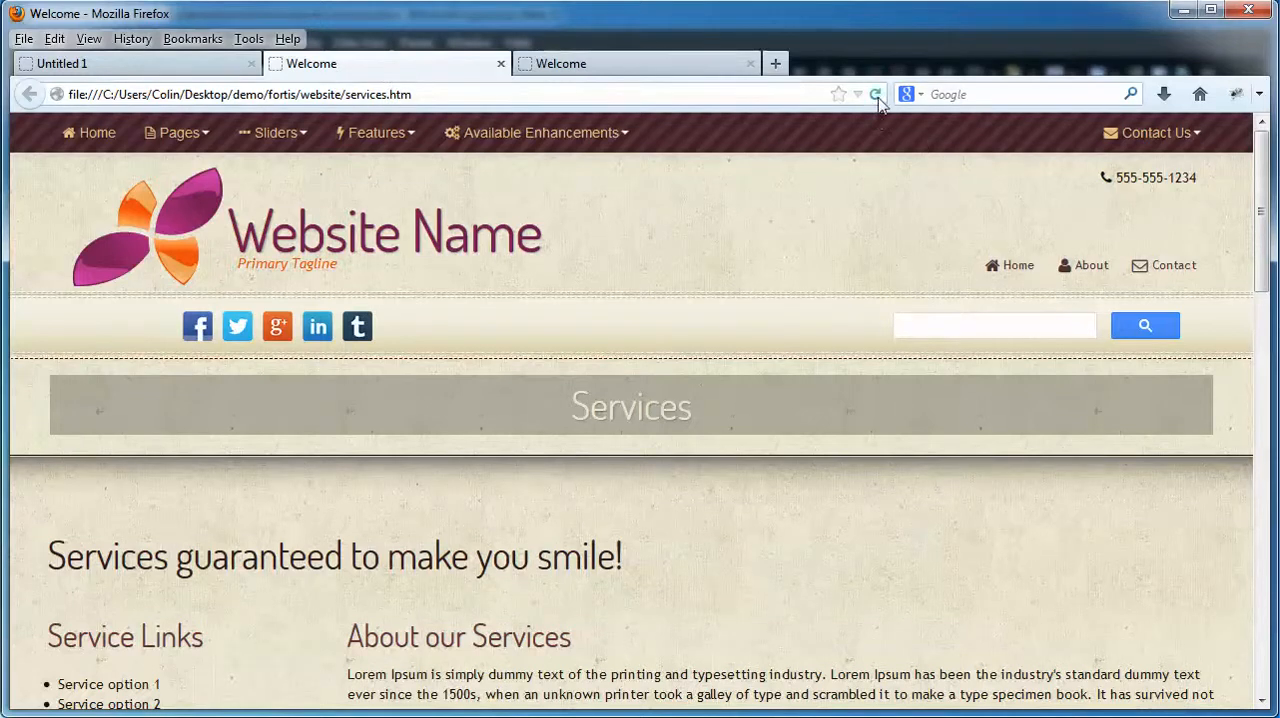
- Reload services.htm in Firefox and scroll down to the video slider thumbnails
{"action": "left_click", "coordinate": [874, 94]}
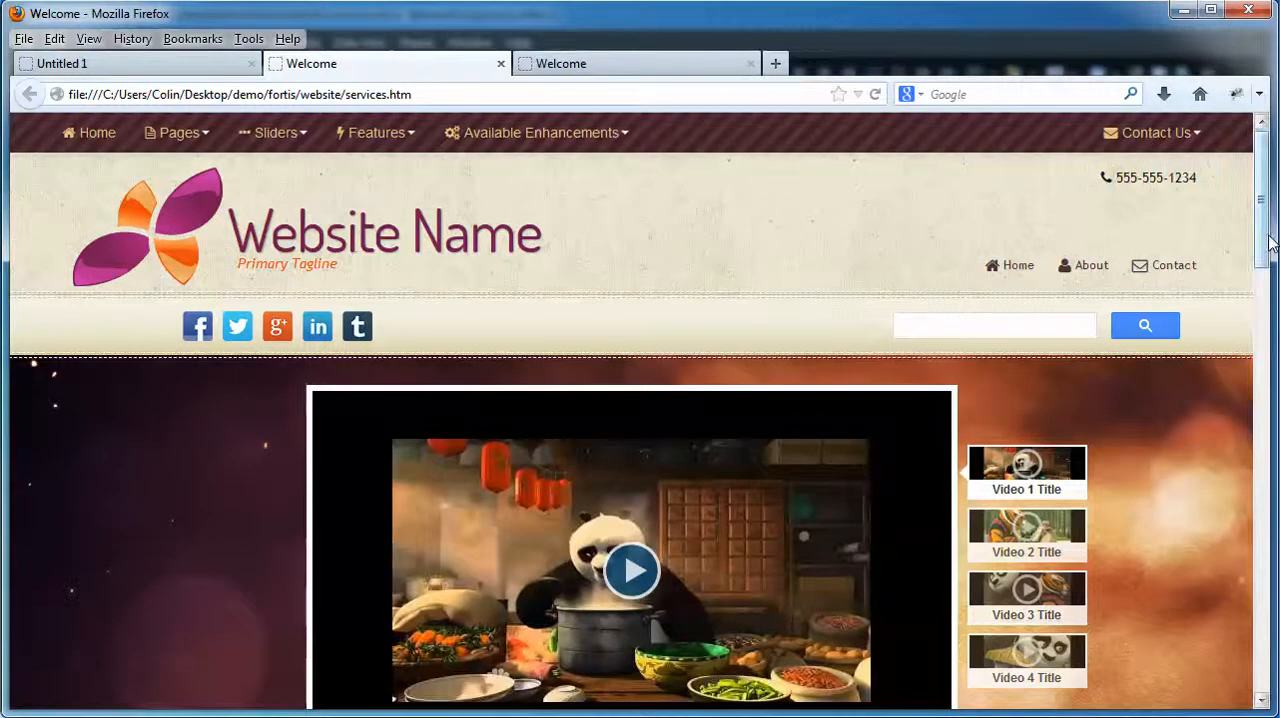
{"action": "scroll", "scroll_direction": "down", "scroll_amount": 3}
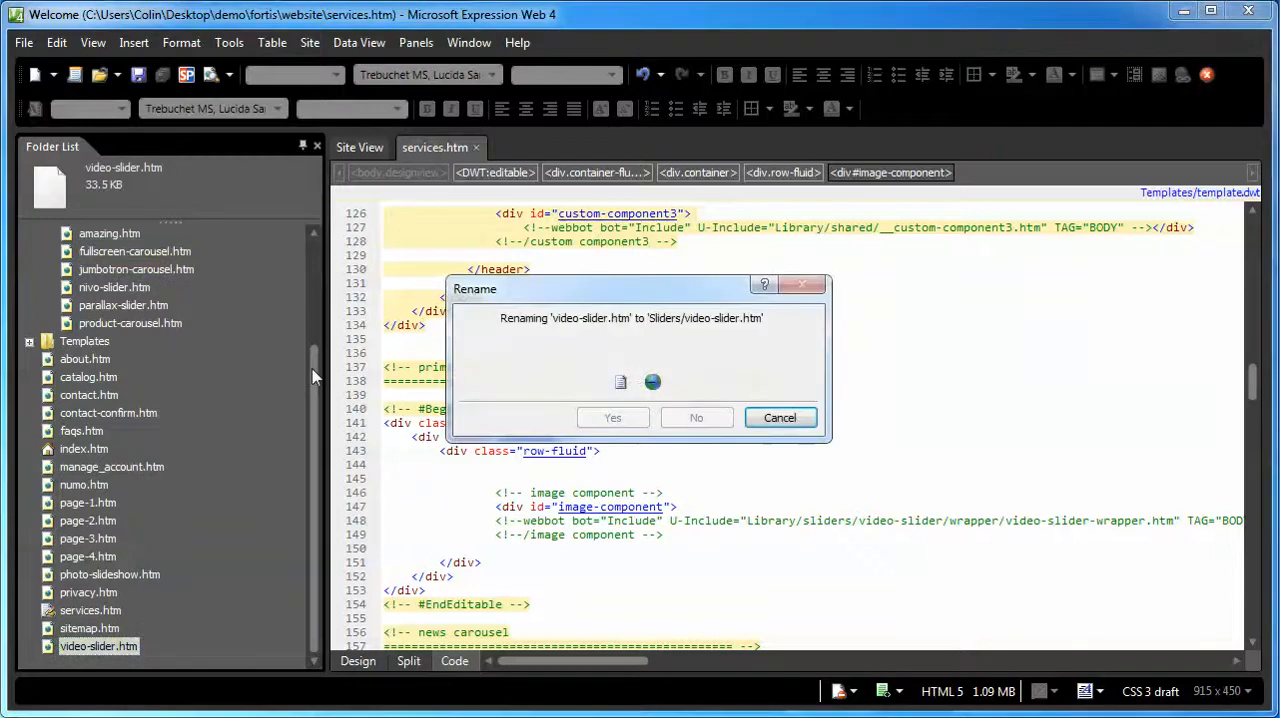
- Return video-slider.htm to the Sliders folder and expand Sliders to confirm
{"action": "left_click", "coordinate": [612, 417]}
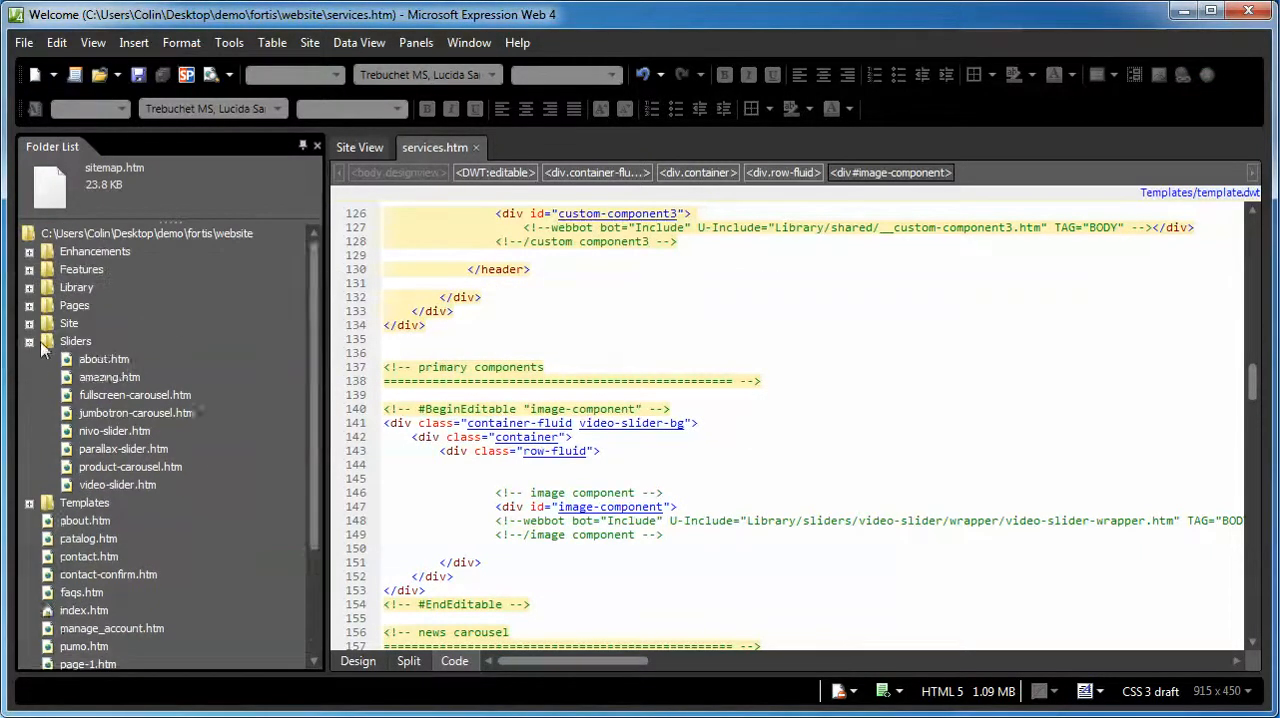
{"action": "left_click", "coordinate": [31, 341]}
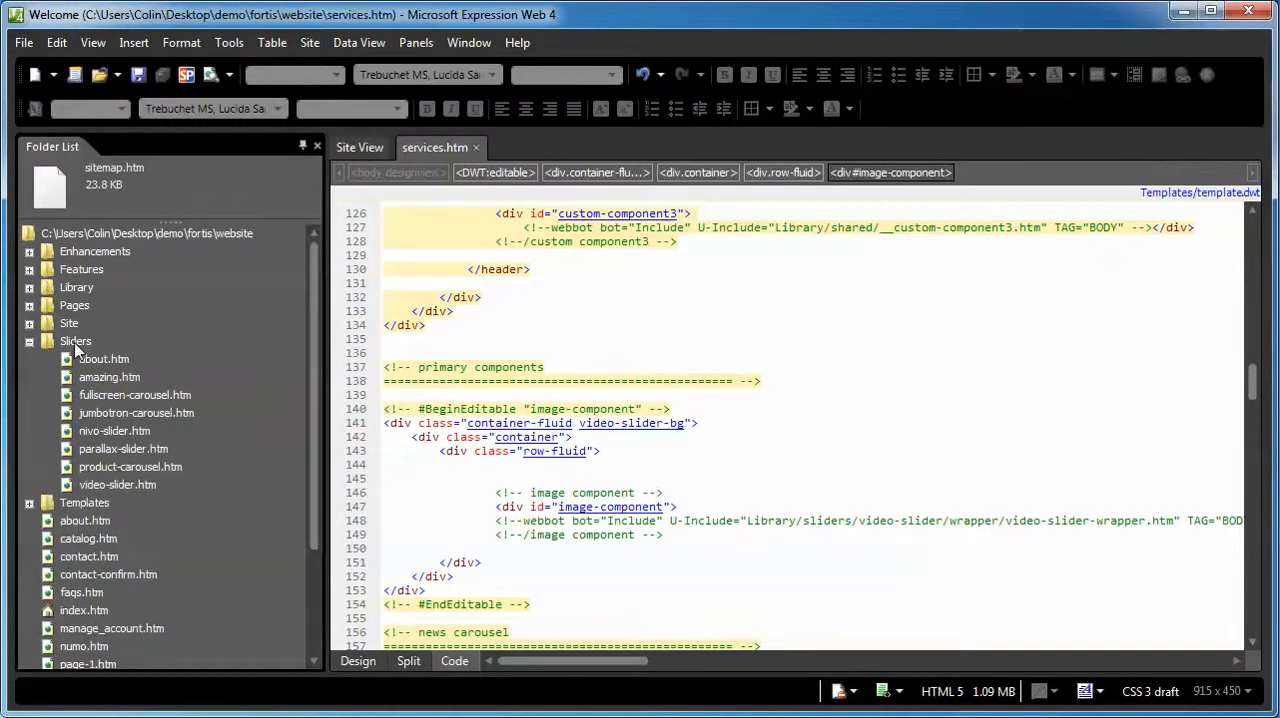
{"action": "mouse_move", "coordinate": [118, 498]}
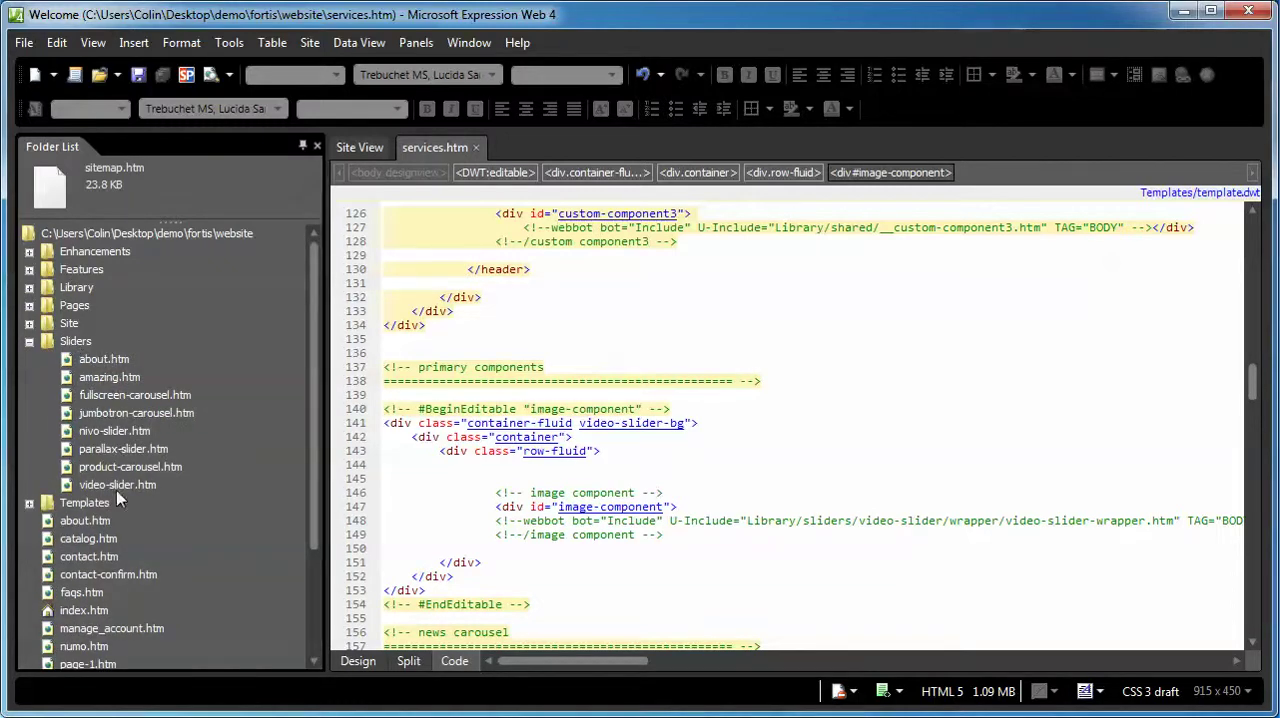
{"action": "mouse_move", "coordinate": [124, 484]}
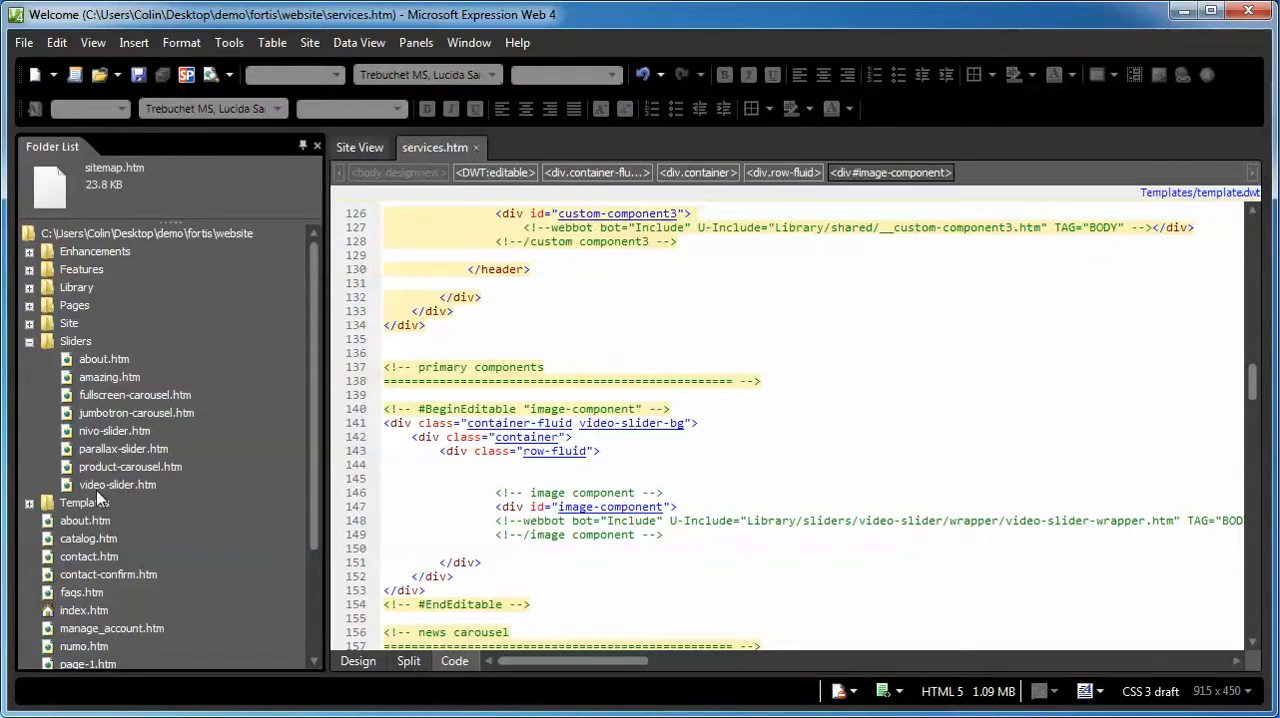
{"action": "mouse_move", "coordinate": [97, 492]}
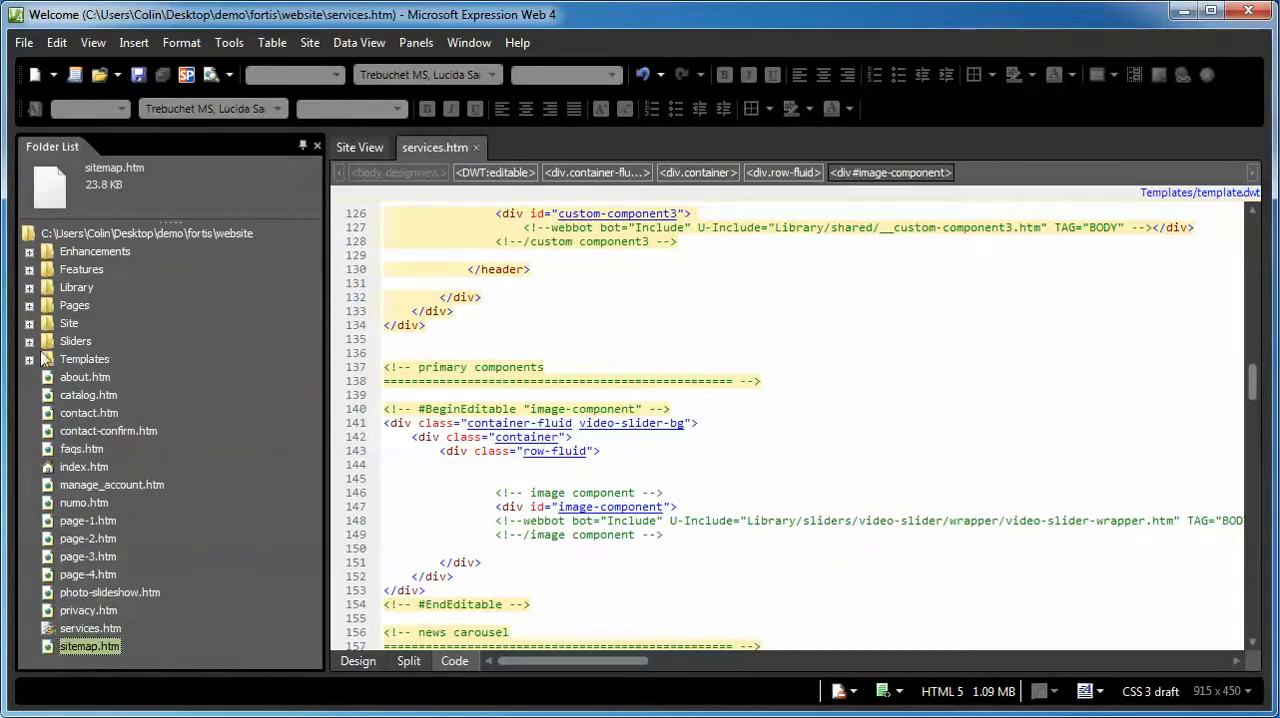
{"action": "mouse_move", "coordinate": [275, 633]}
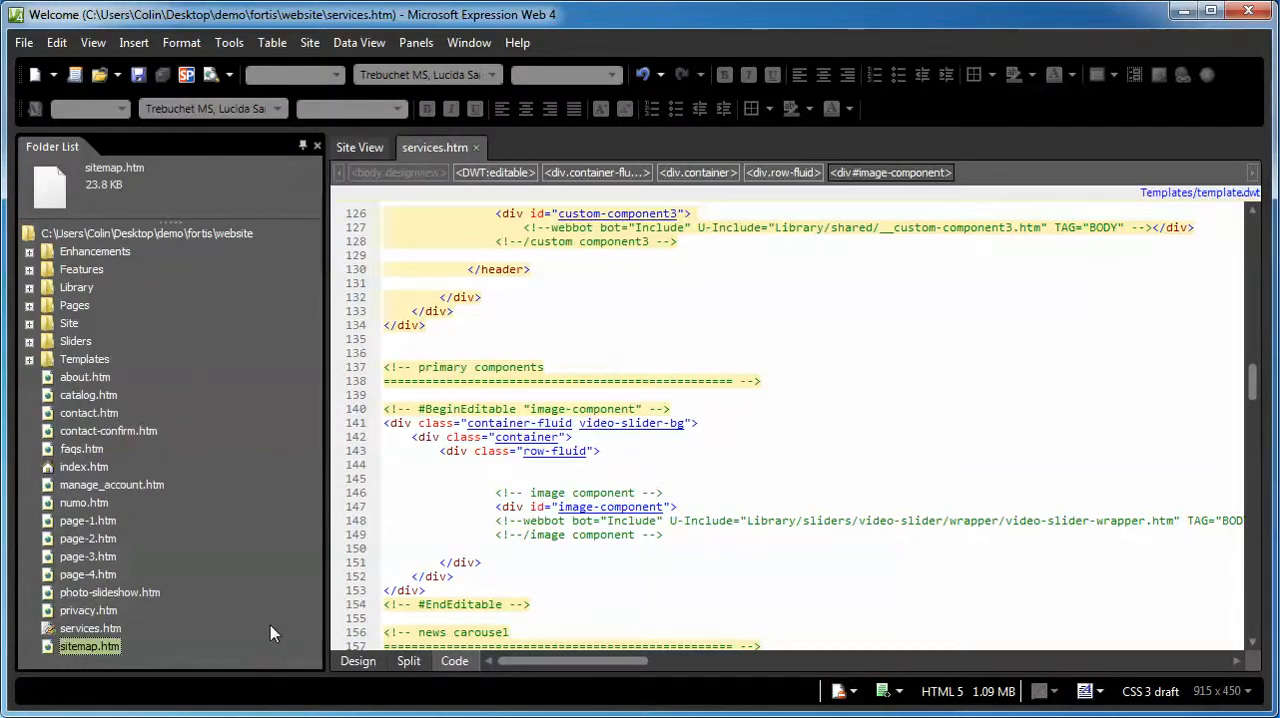
{"action": "mouse_move", "coordinate": [268, 628]}
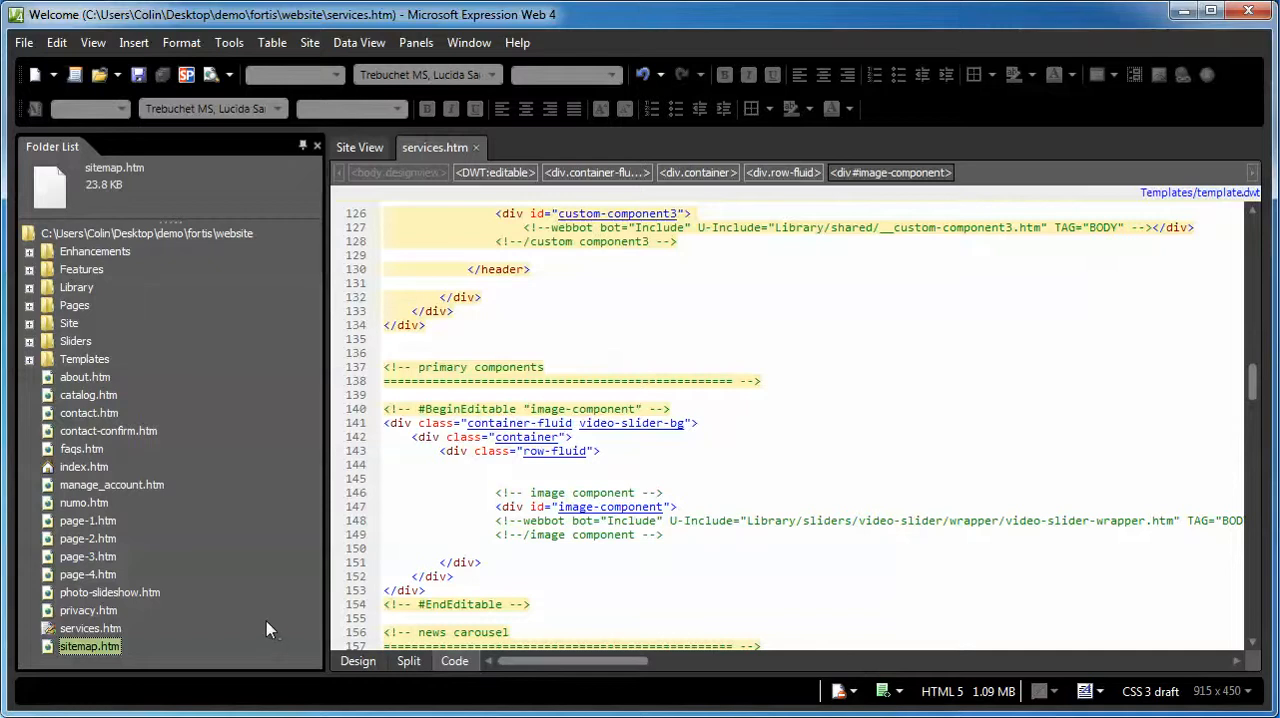
{"action": "mouse_move", "coordinate": [249, 665]}
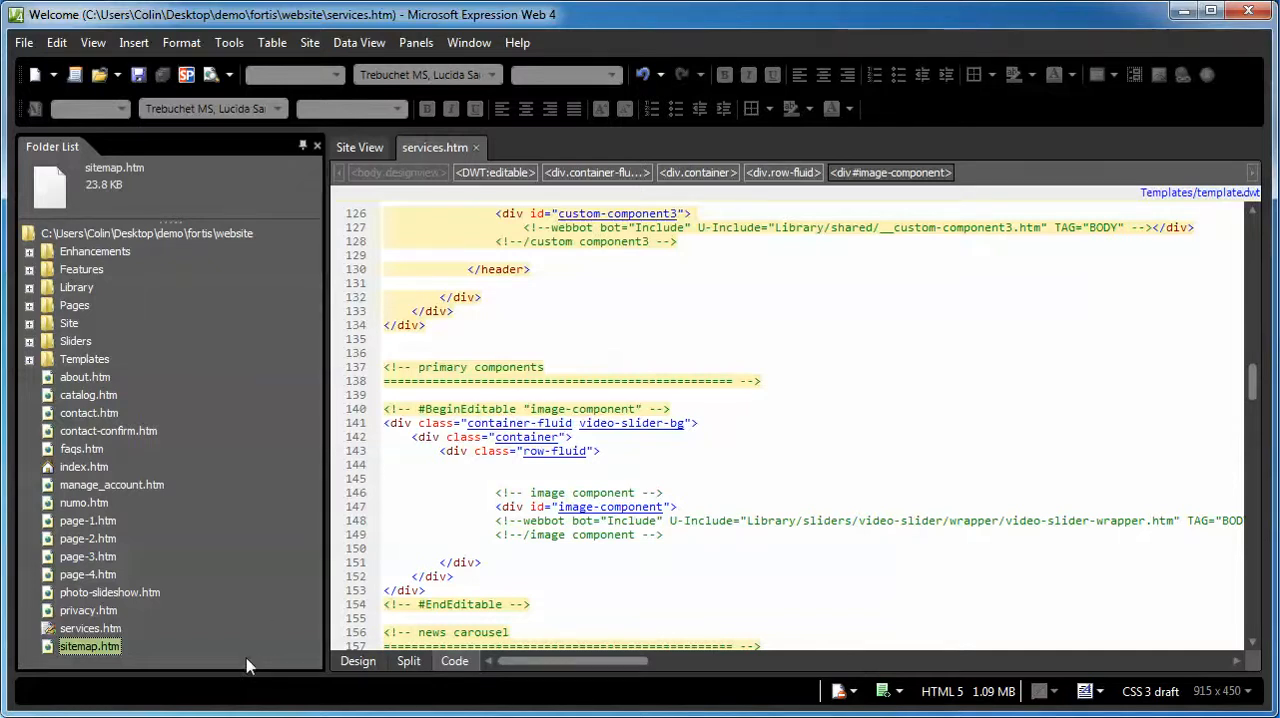